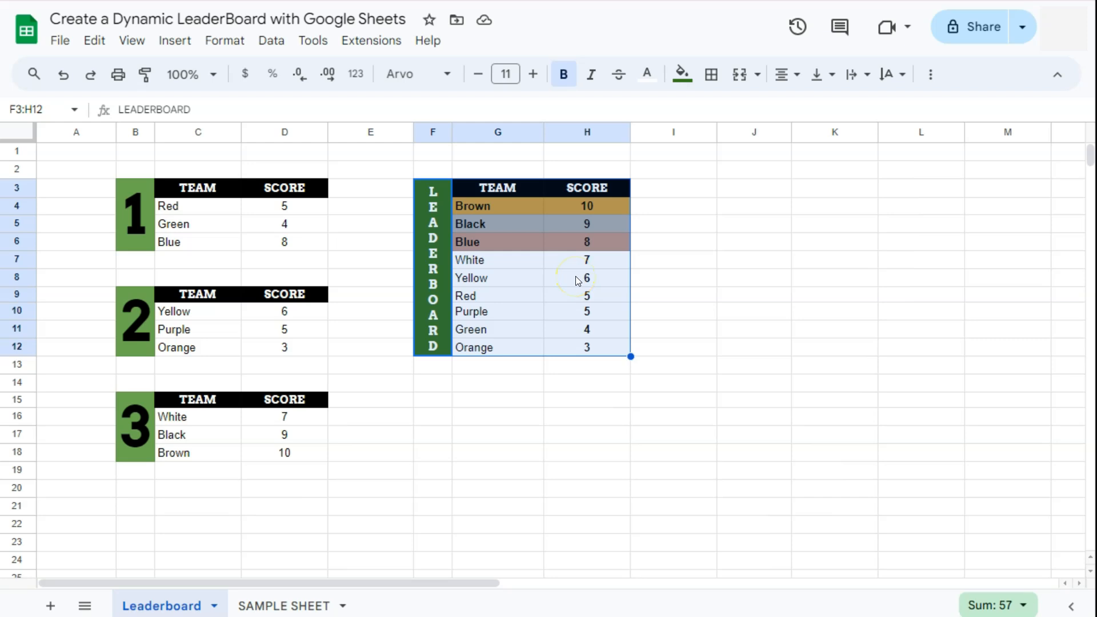
Step: Set D5 to 6 and D12 to 11 to re-rank the leaderboard, then open SAMPLE SHEET
left_click(586, 224)
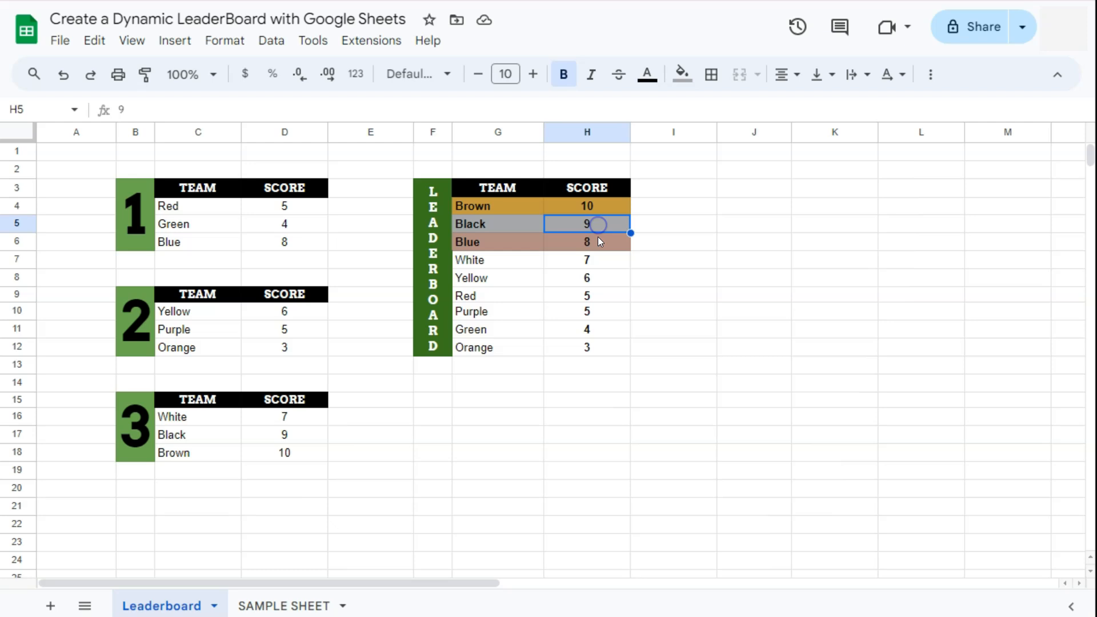
left_click(586, 241)
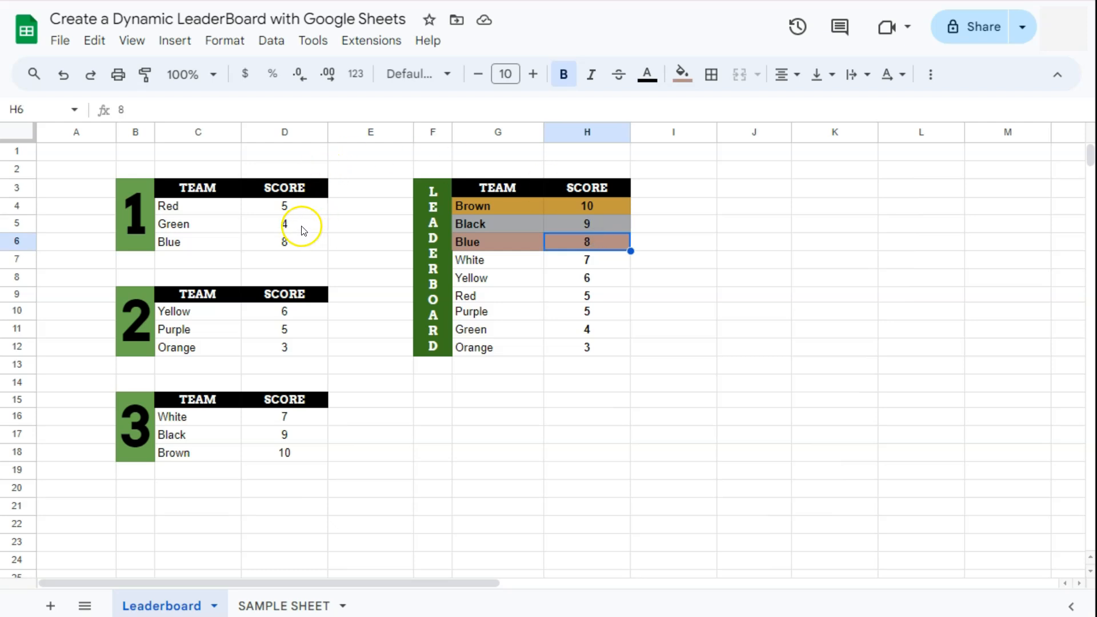
left_click(283, 224)
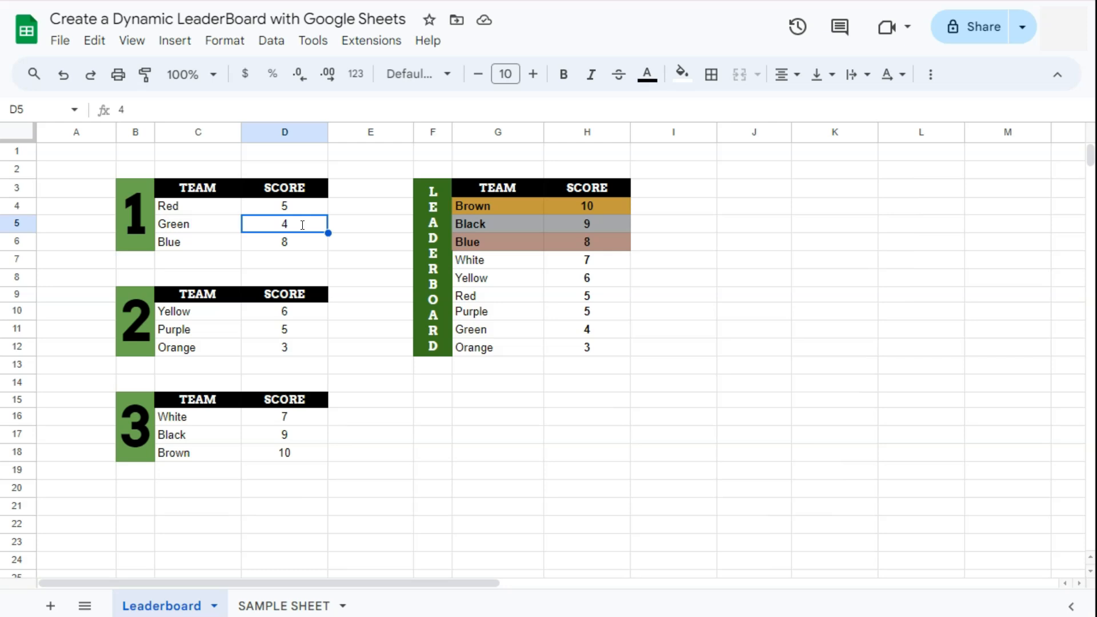
type("6")
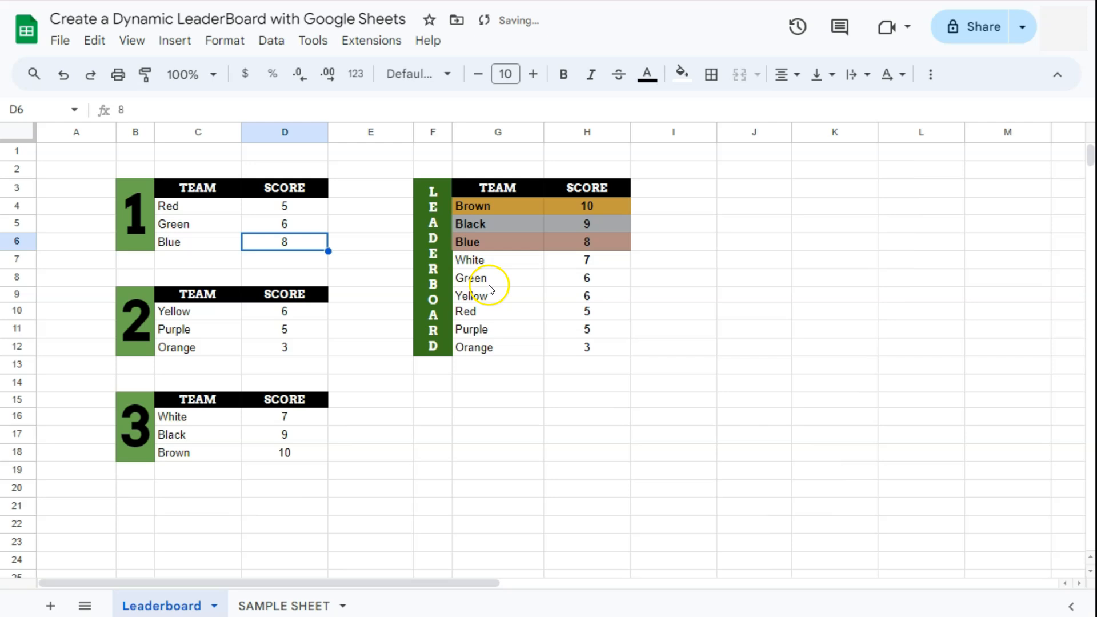
mouse_move(284, 323)
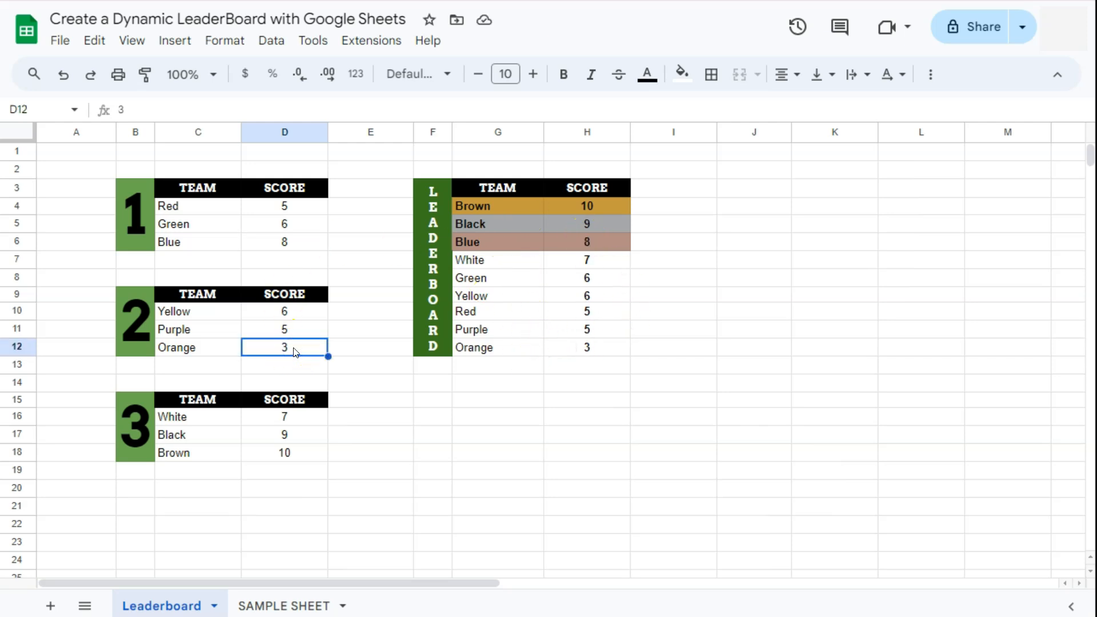
type("11")
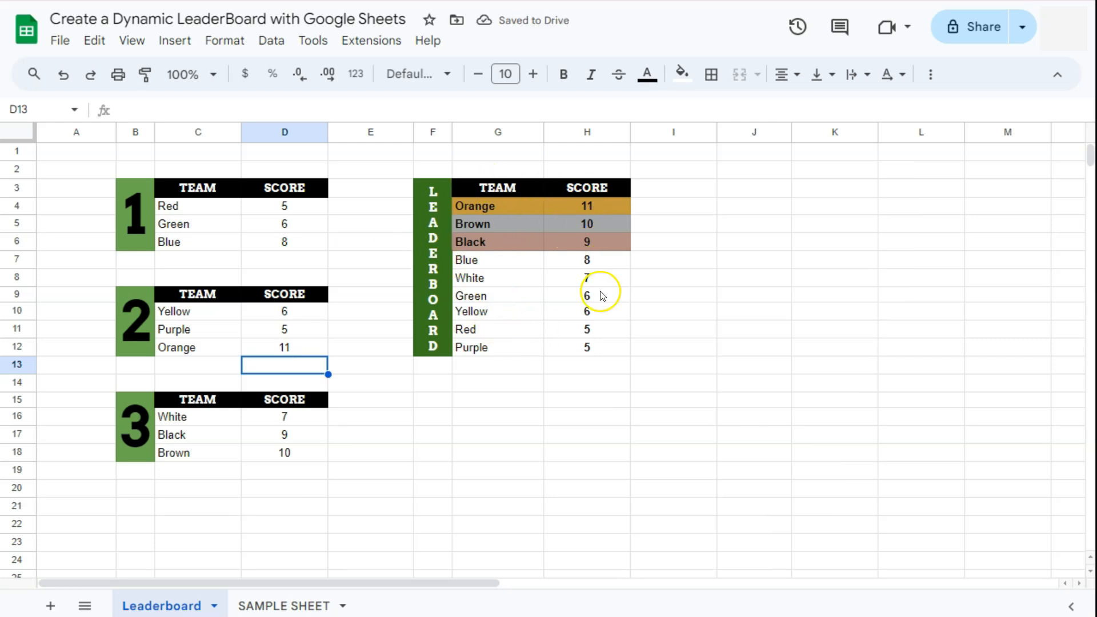
mouse_move(586, 210)
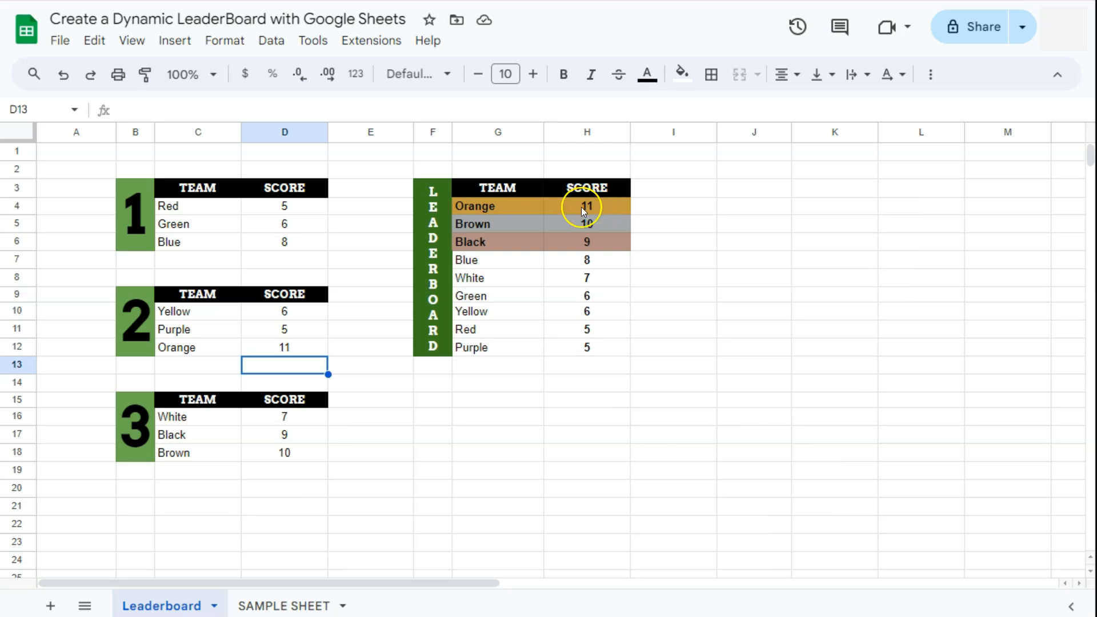
mouse_move(349, 507)
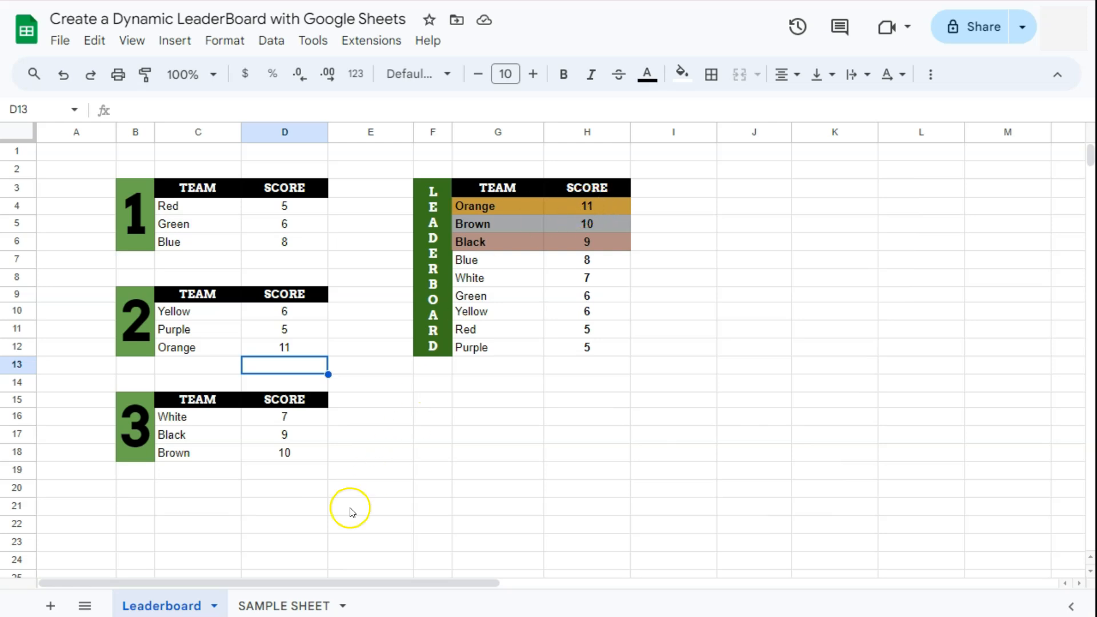
left_click(284, 605)
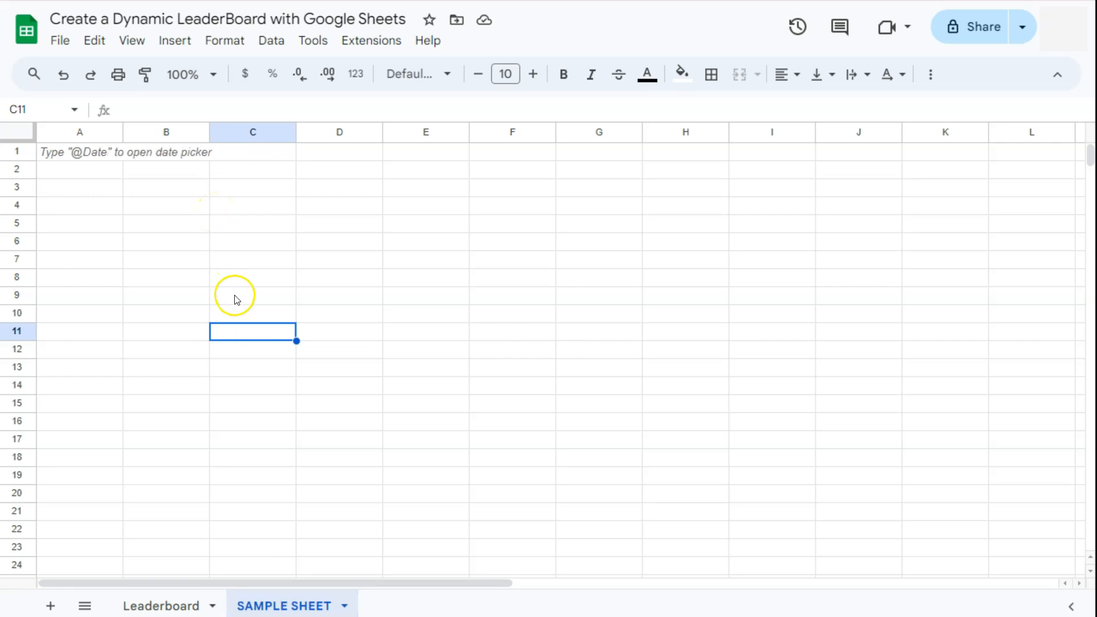
Step: Enter the headers TEAM in C3 and SCORE in D3
left_click(252, 187)
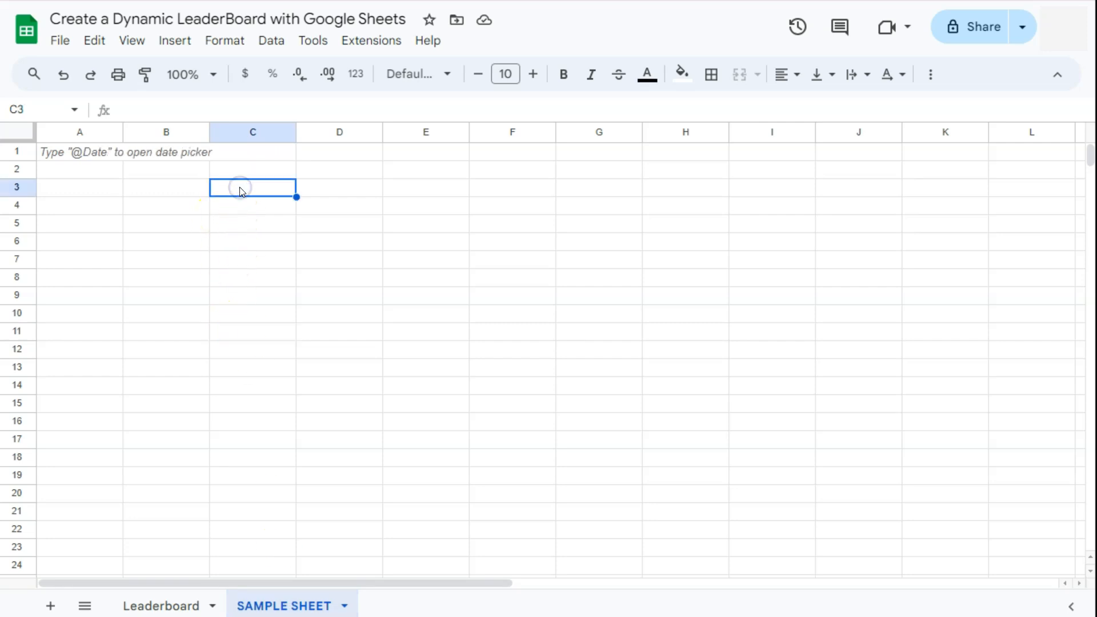
type("TEAM")
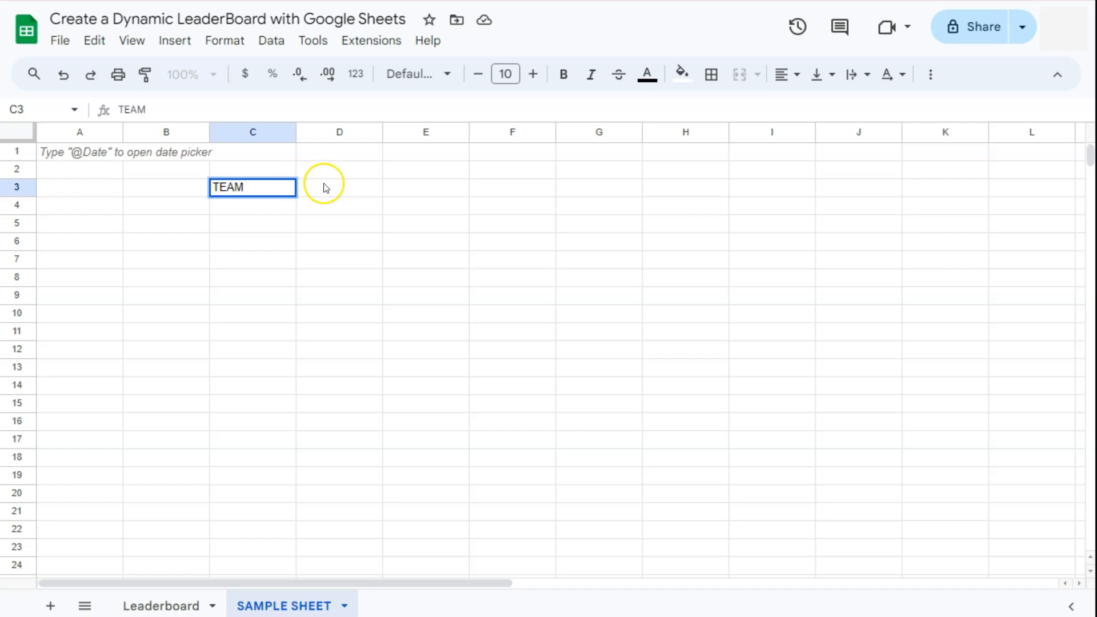
type("SCORE")
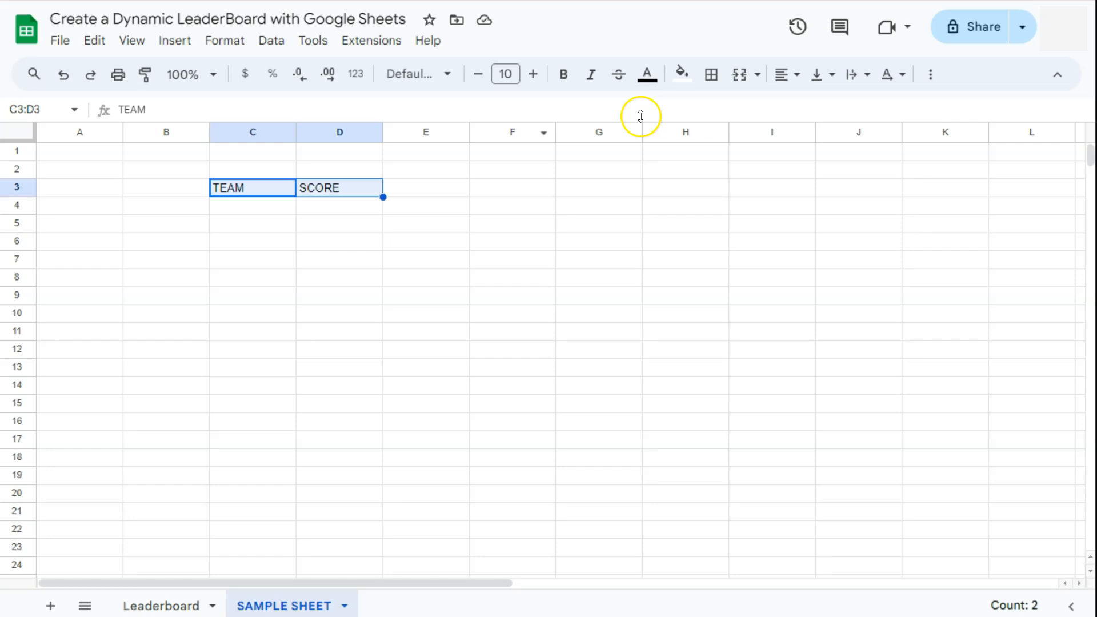
Step: Format the headers centred and bold, with white Arvo text on a black fill
left_click(794, 75)
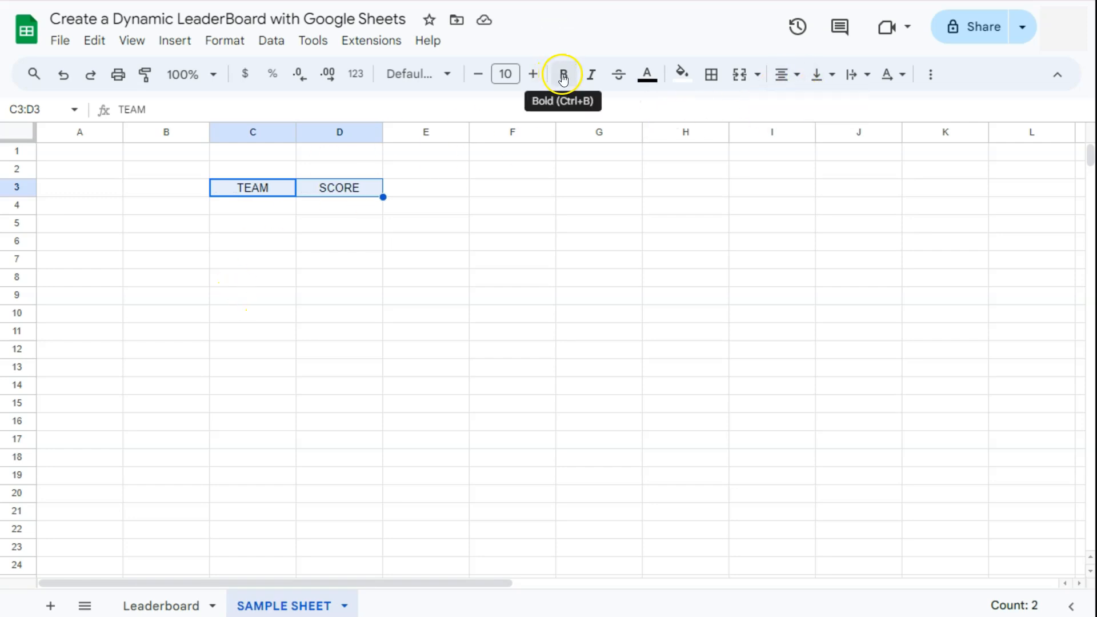
left_click(679, 74)
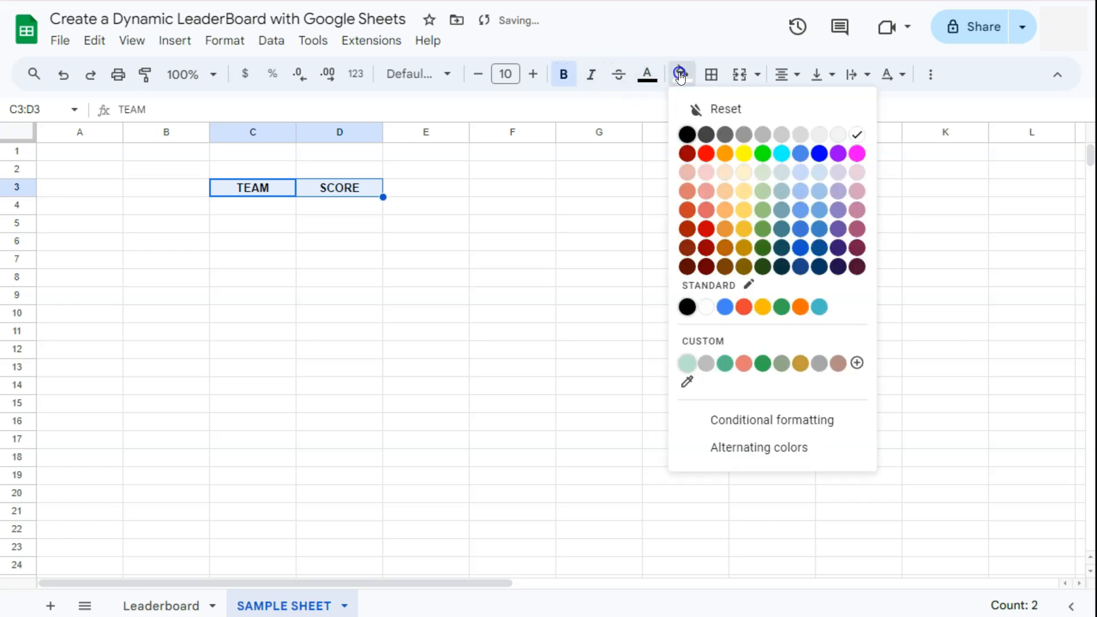
left_click(686, 134)
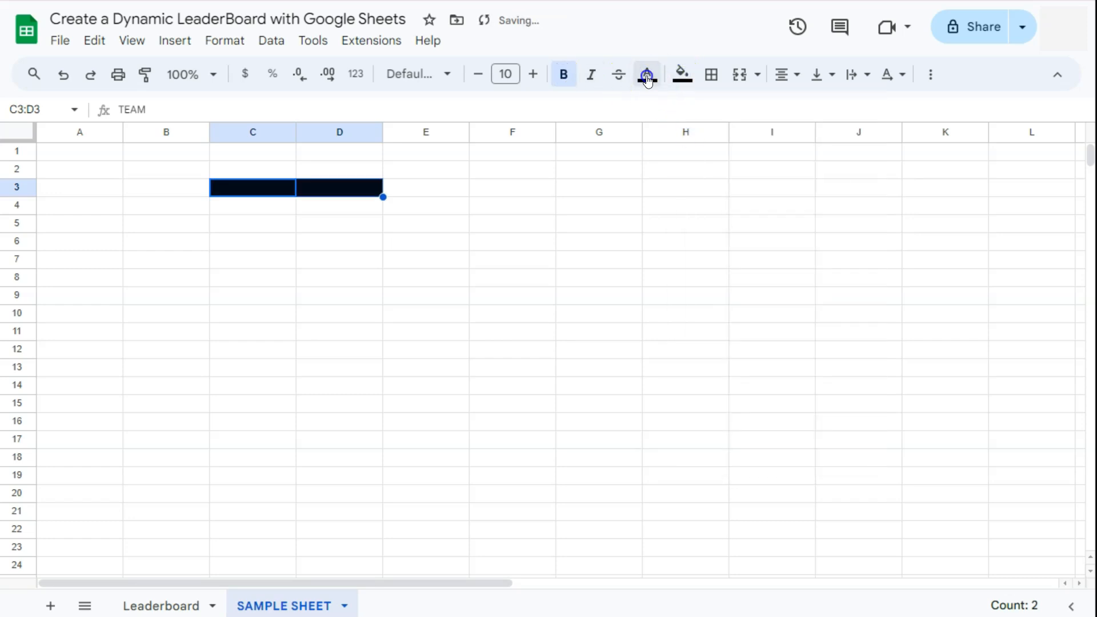
left_click(645, 74)
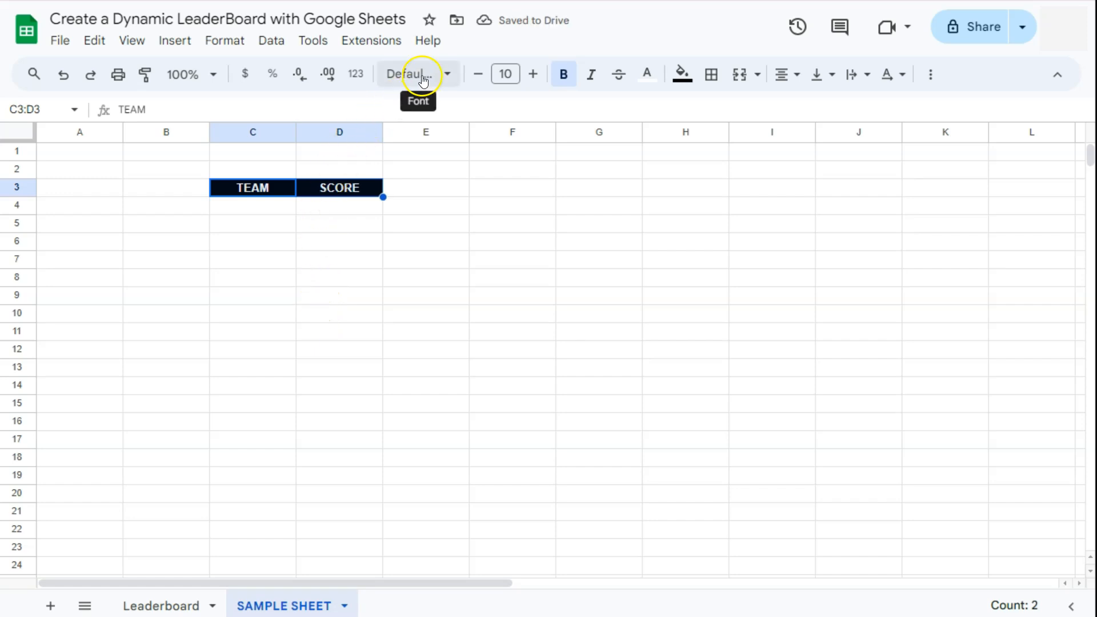
left_click(409, 74)
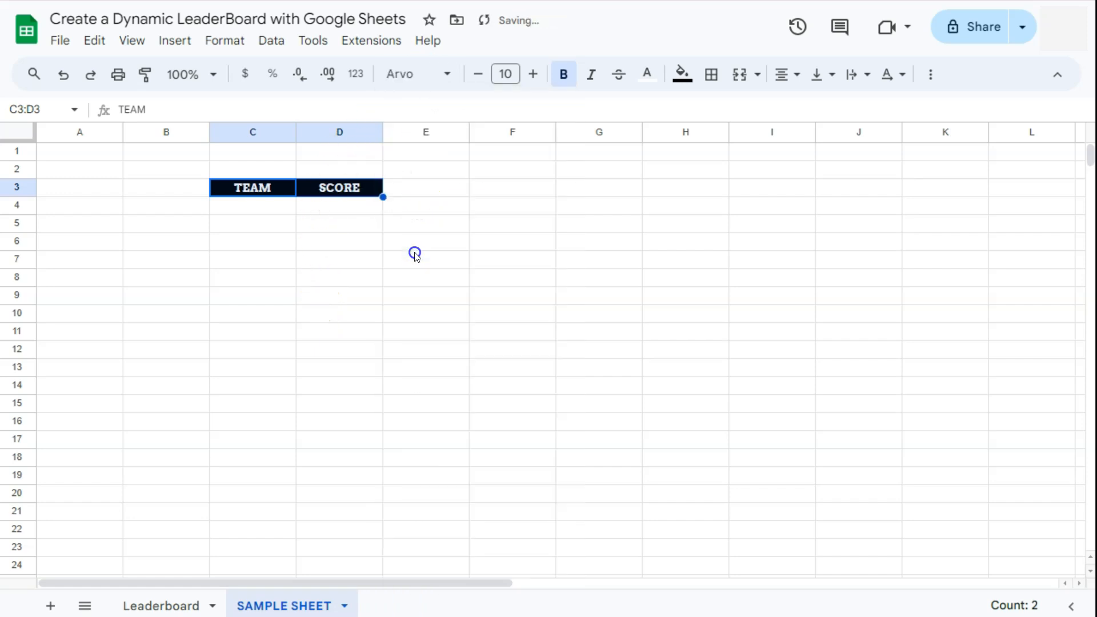
mouse_move(293, 303)
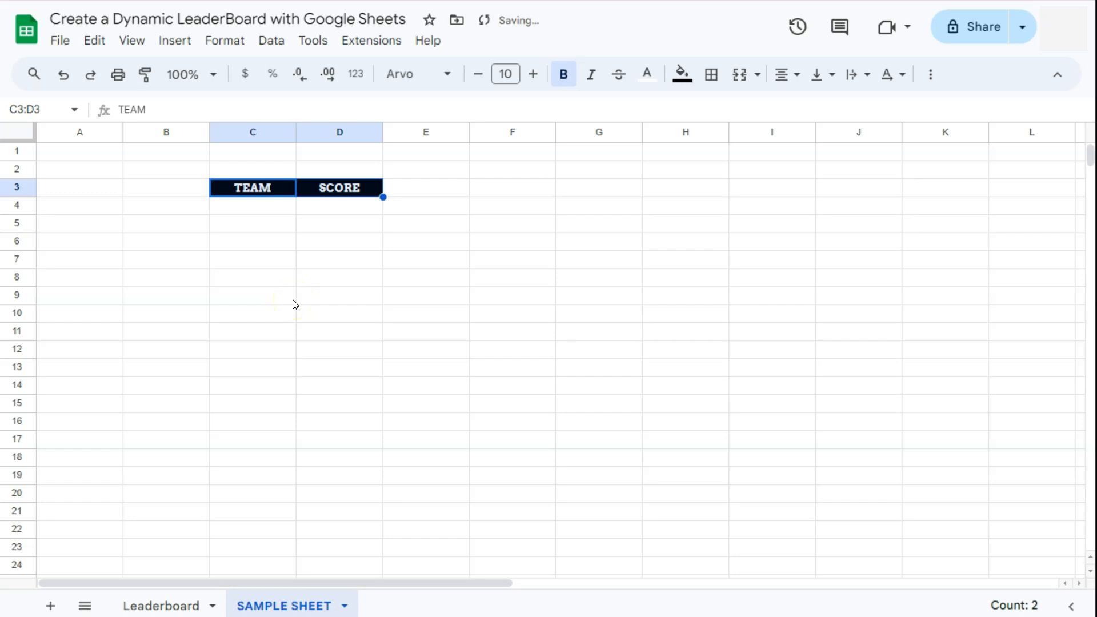
left_click(166, 187)
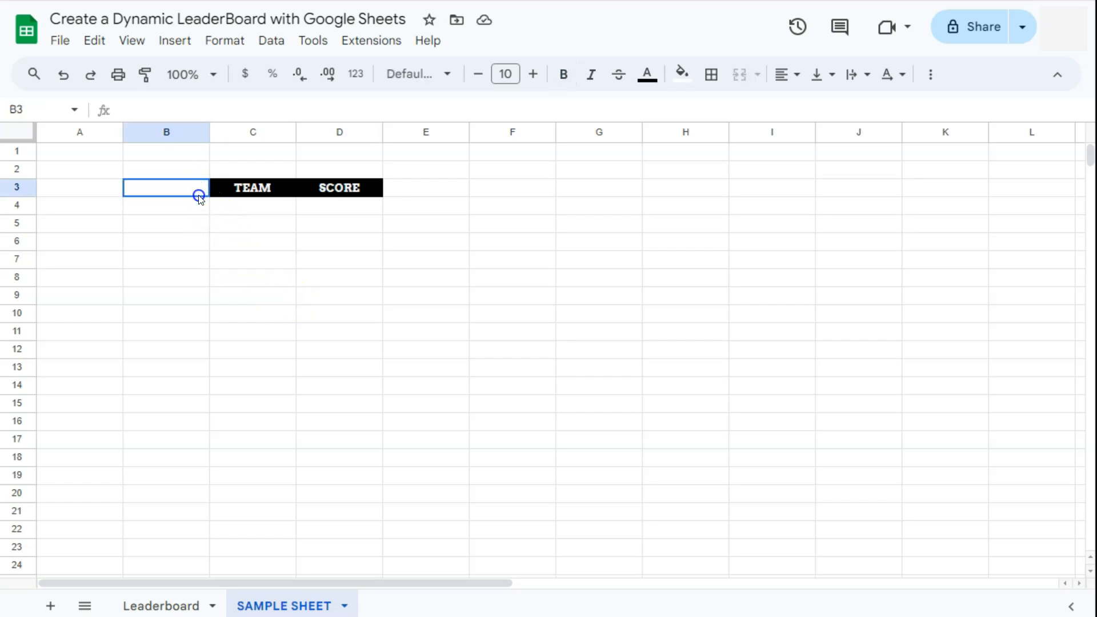
left_click_drag(165, 187, 165, 240)
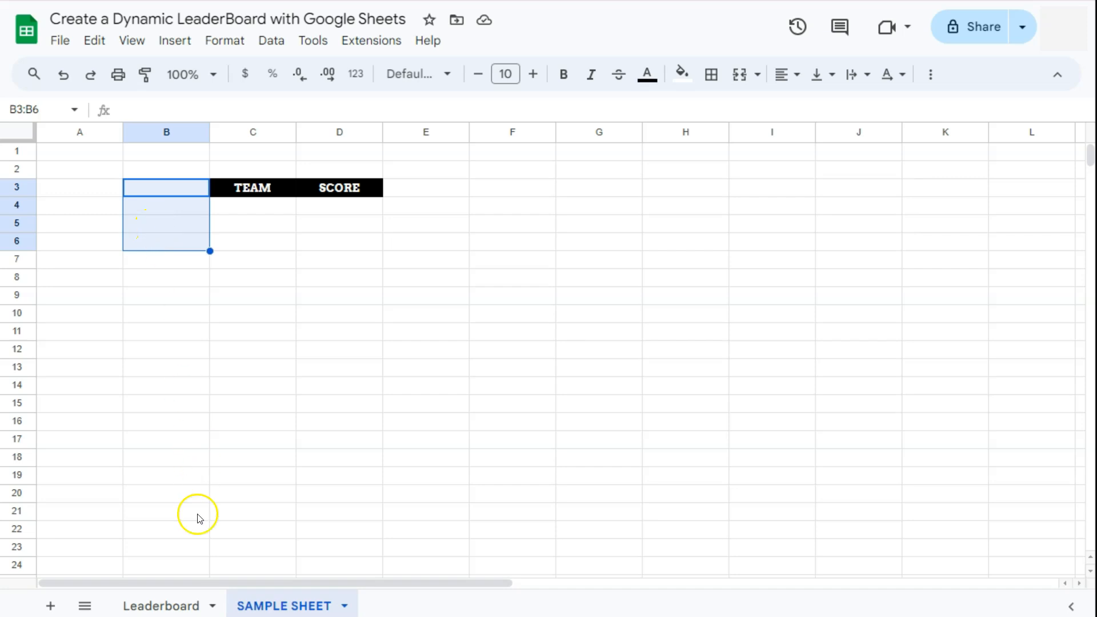
left_click(160, 605)
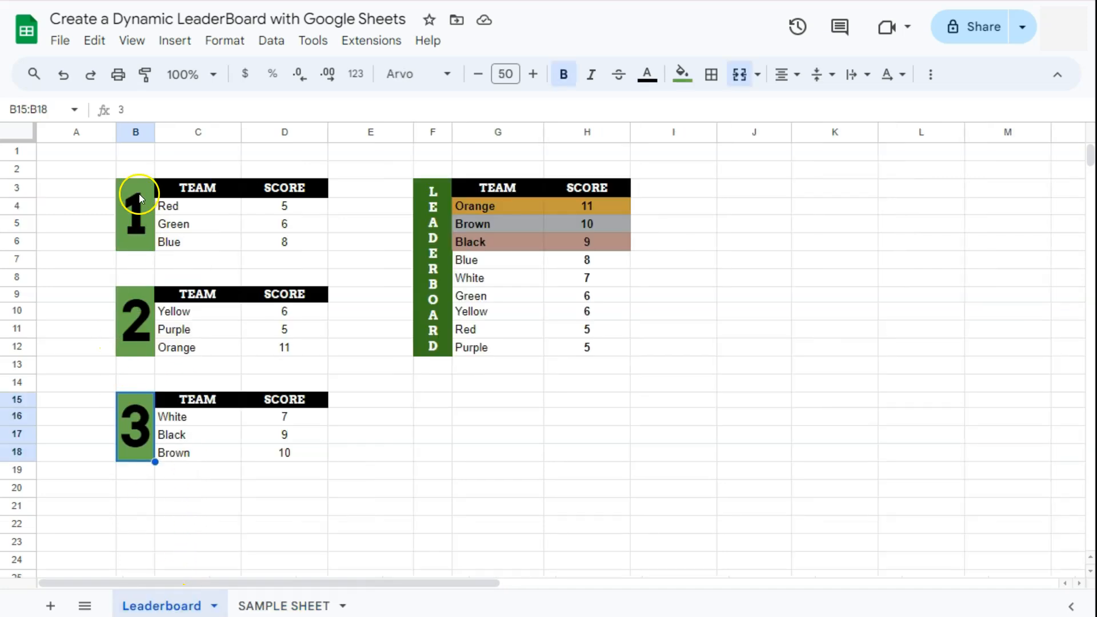
left_click(134, 321)
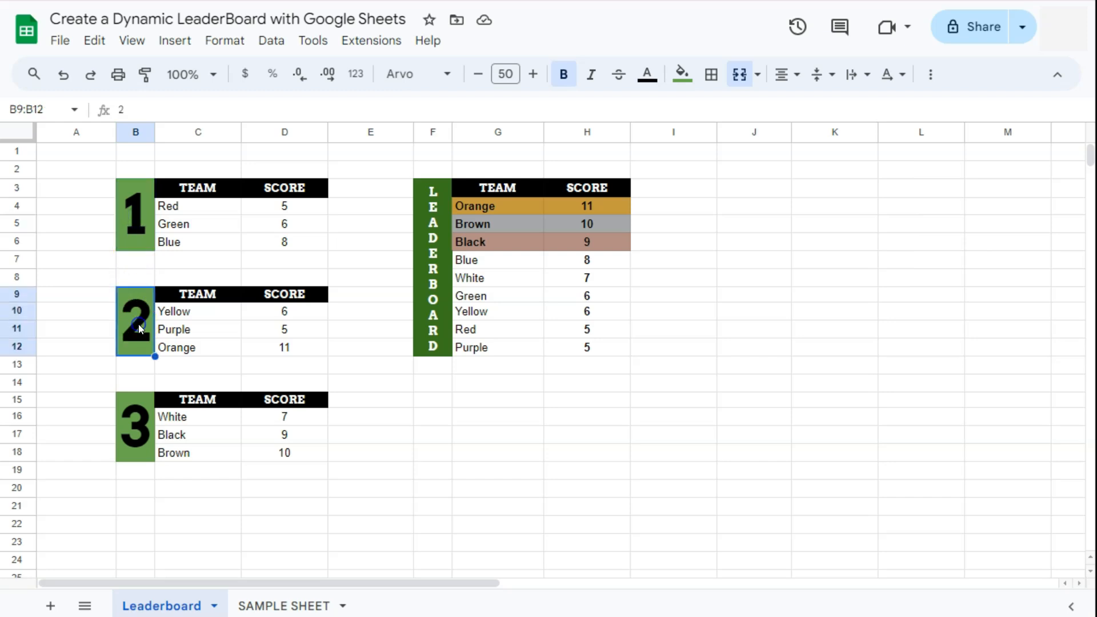
left_click(135, 215)
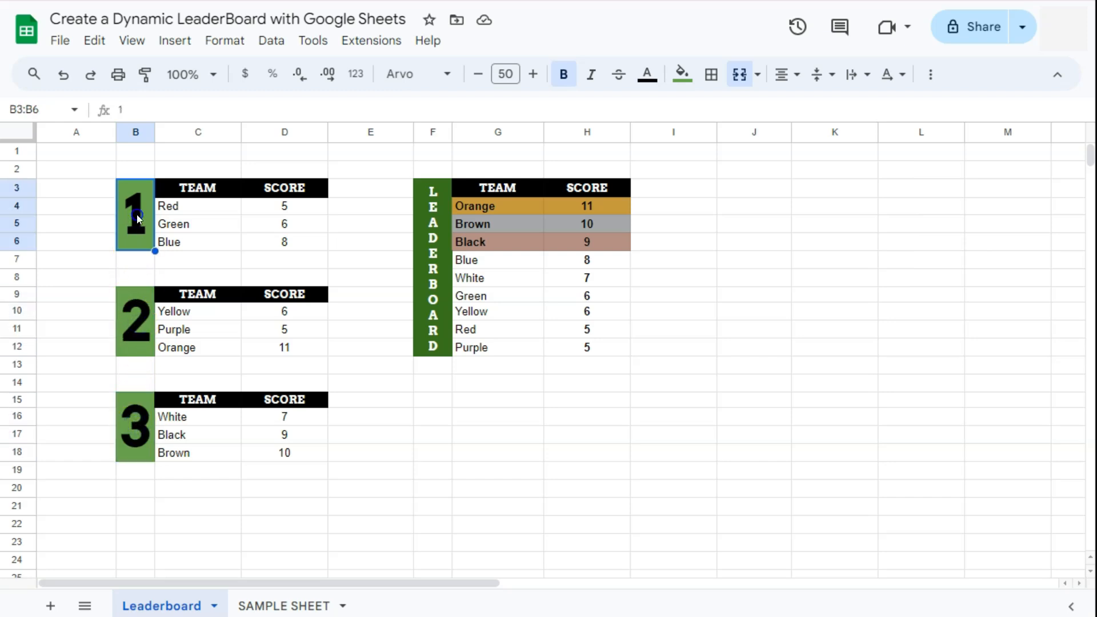
left_click(134, 320)
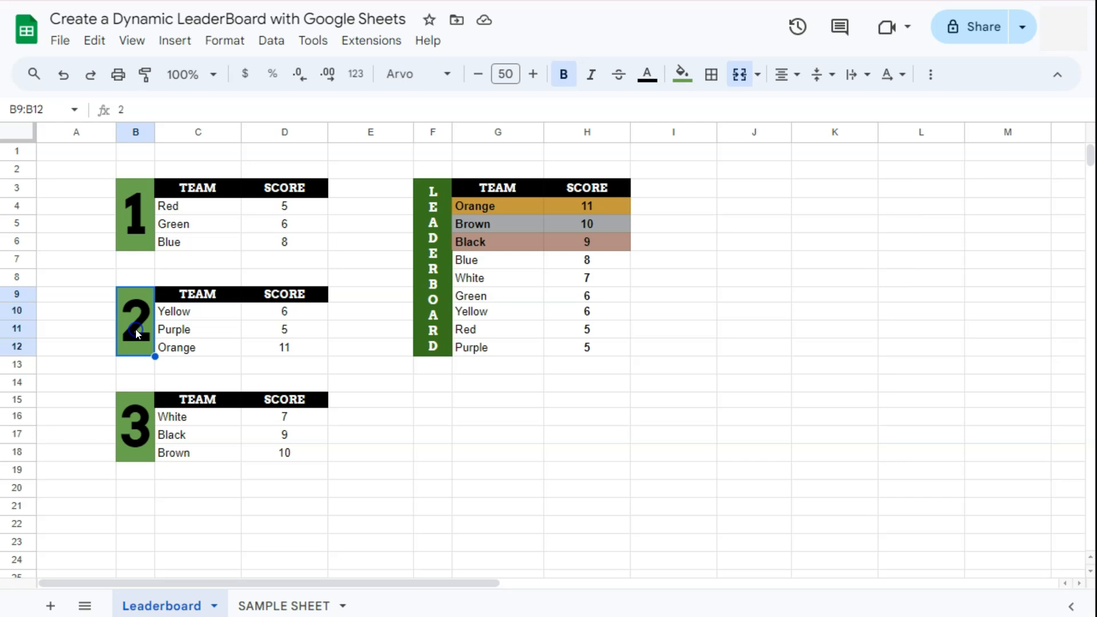
left_click(134, 213)
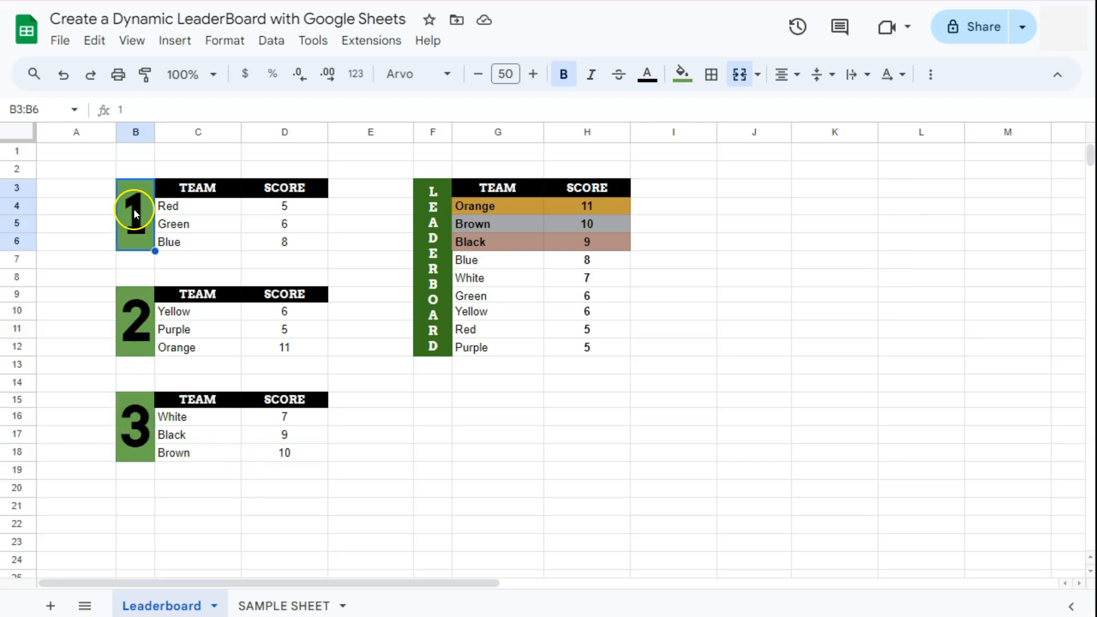
left_click(174, 224)
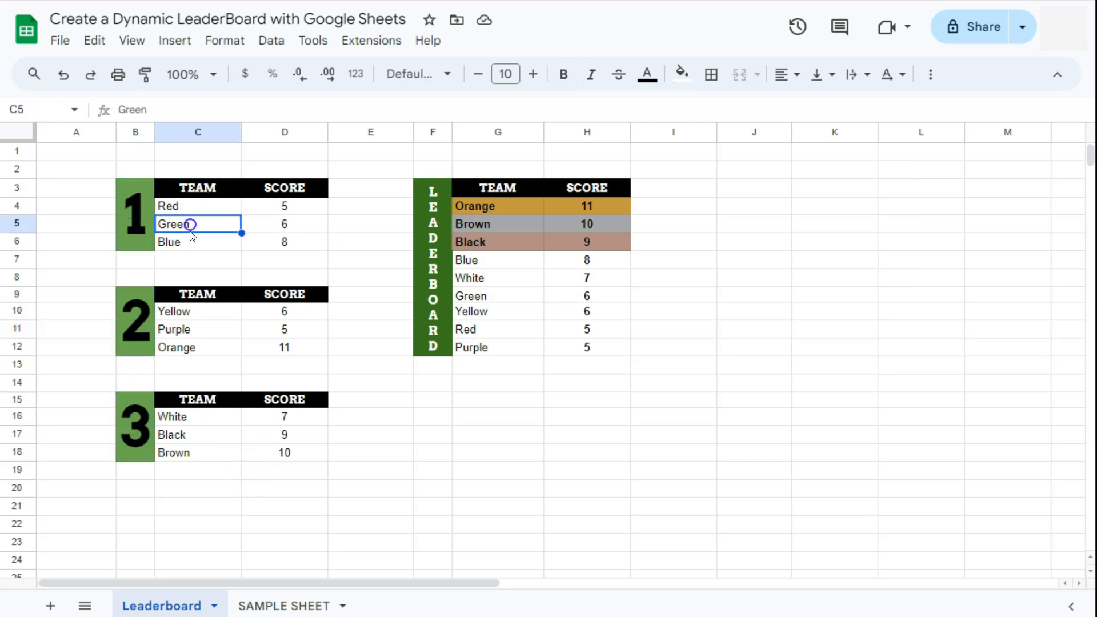
left_click(283, 605)
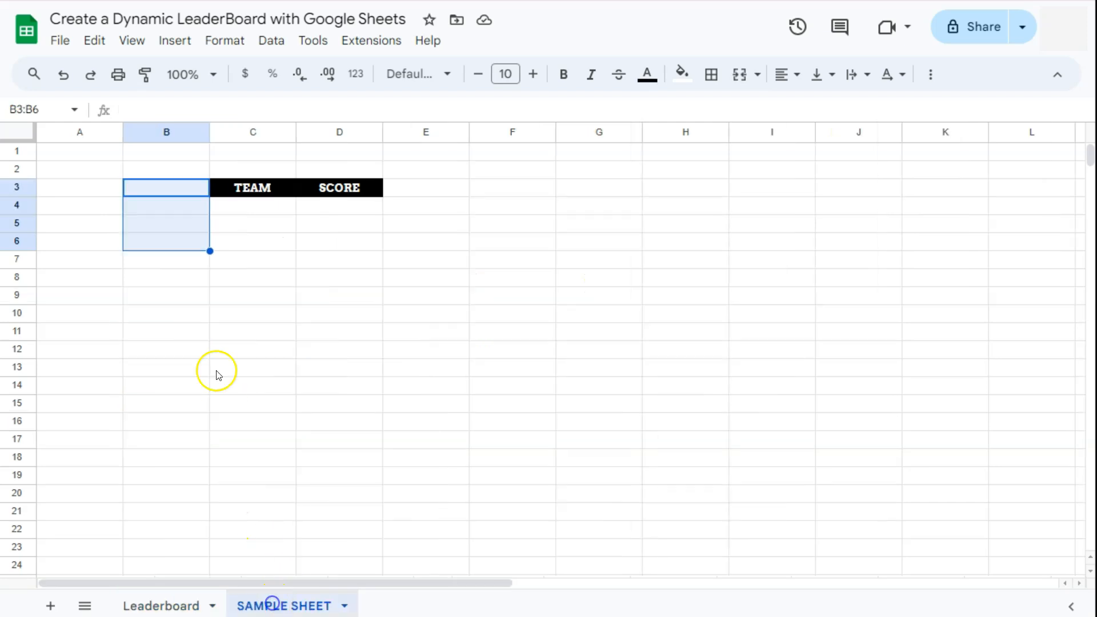
mouse_move(185, 241)
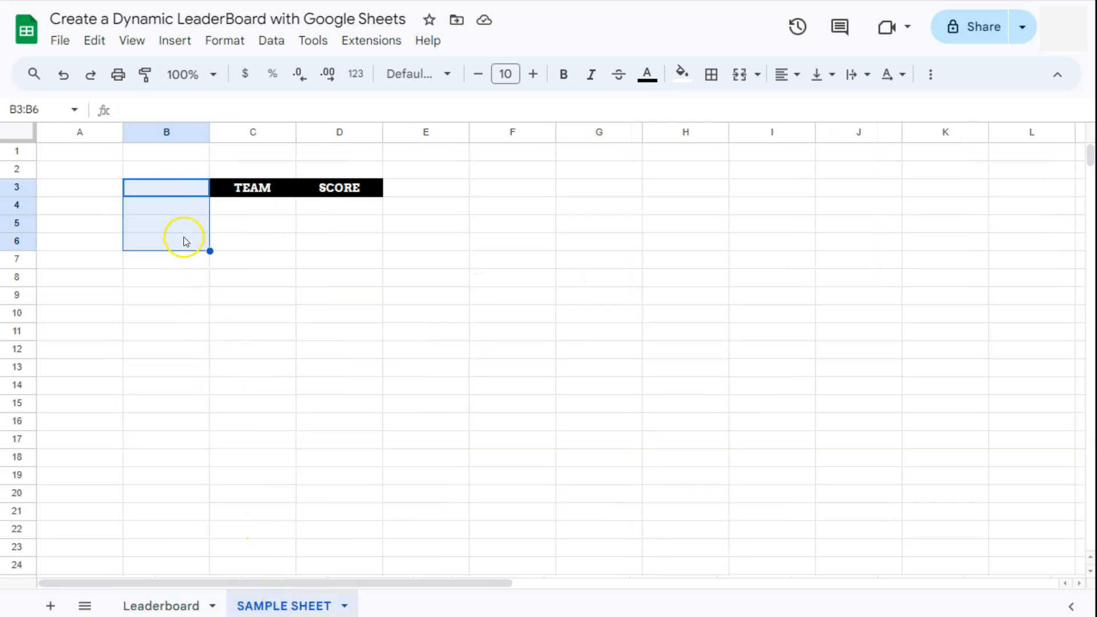
mouse_move(176, 211)
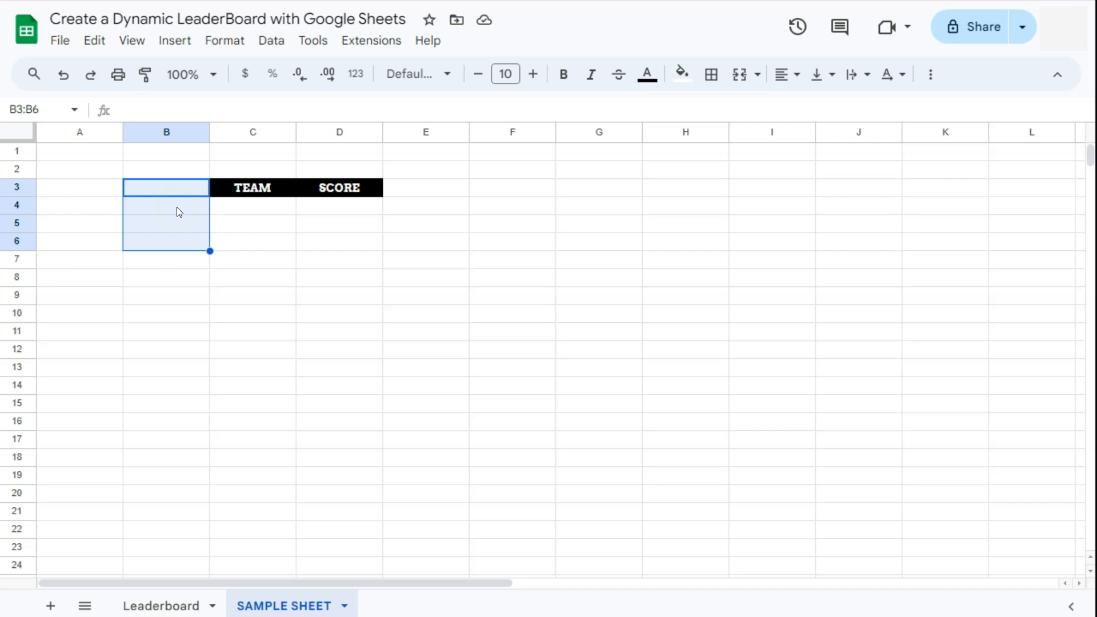
mouse_move(222, 314)
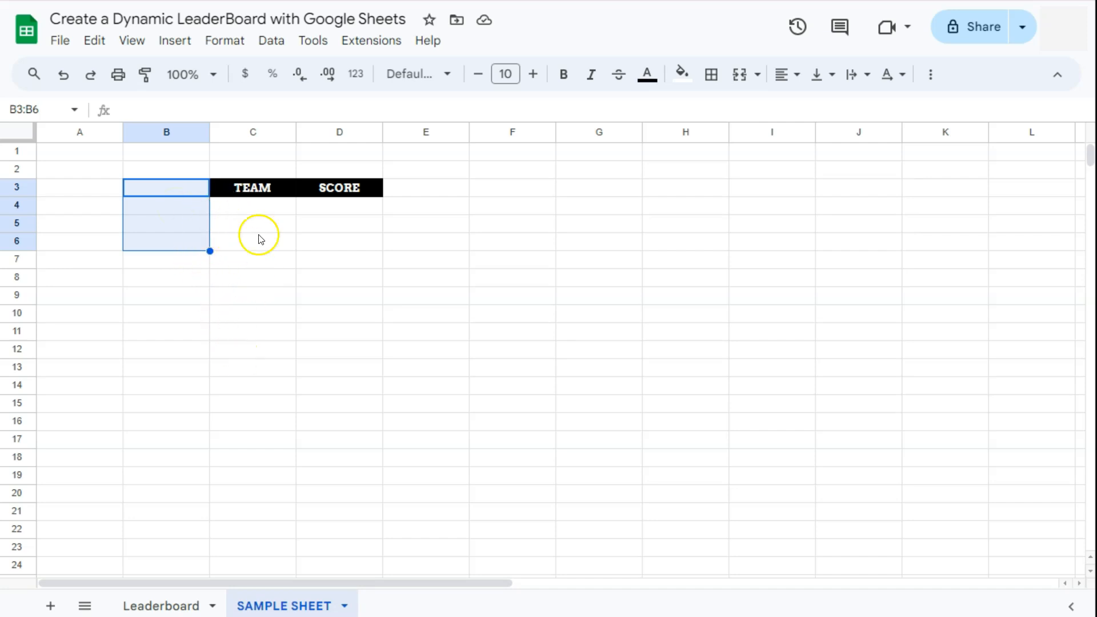
mouse_move(172, 225)
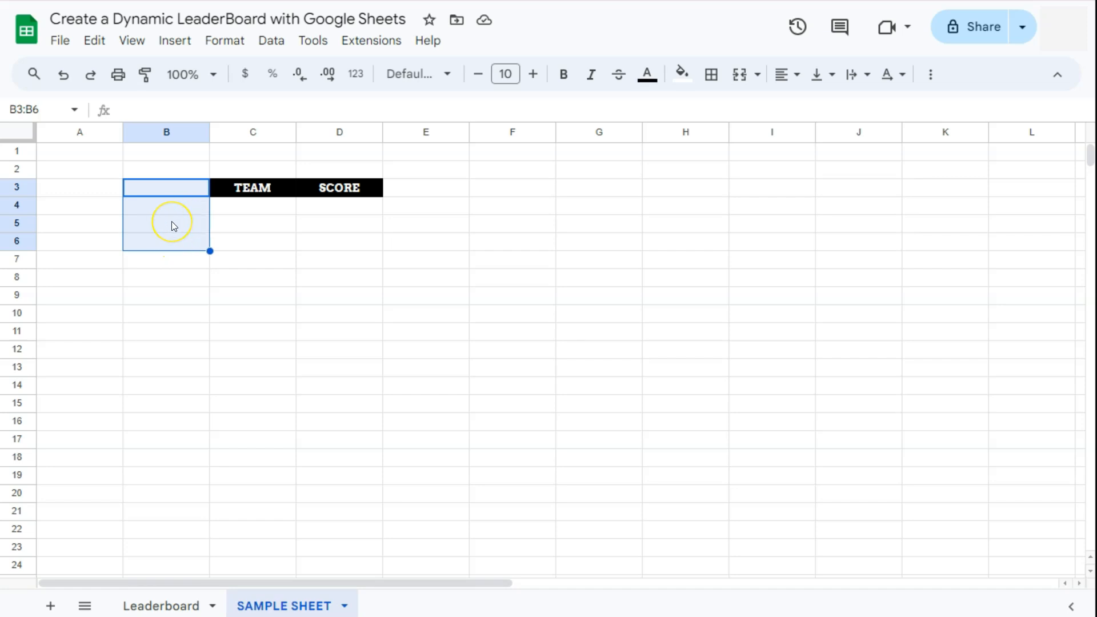
mouse_move(174, 235)
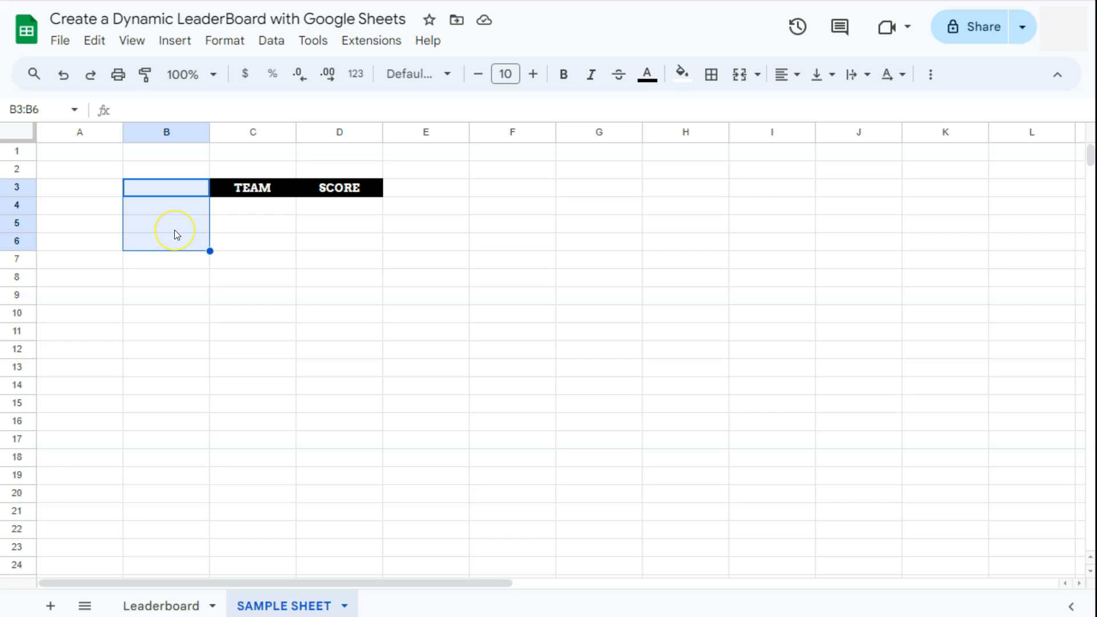
Step: Centre, green-fill, merge and bold B3:B6 at font size 40, then enter 1
left_click(783, 74)
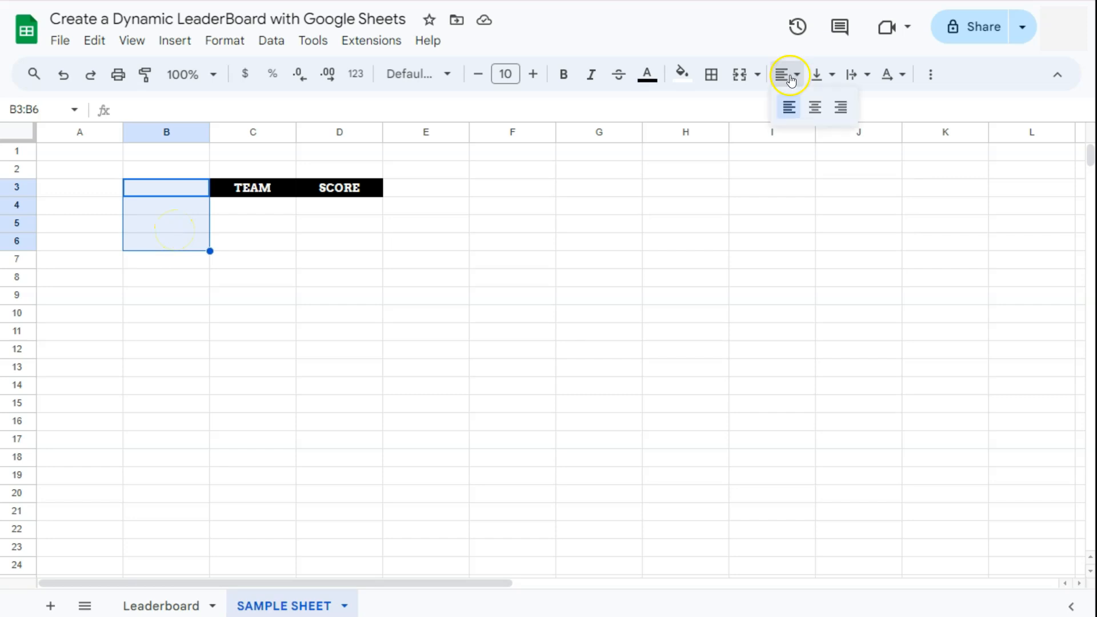
left_click(818, 74)
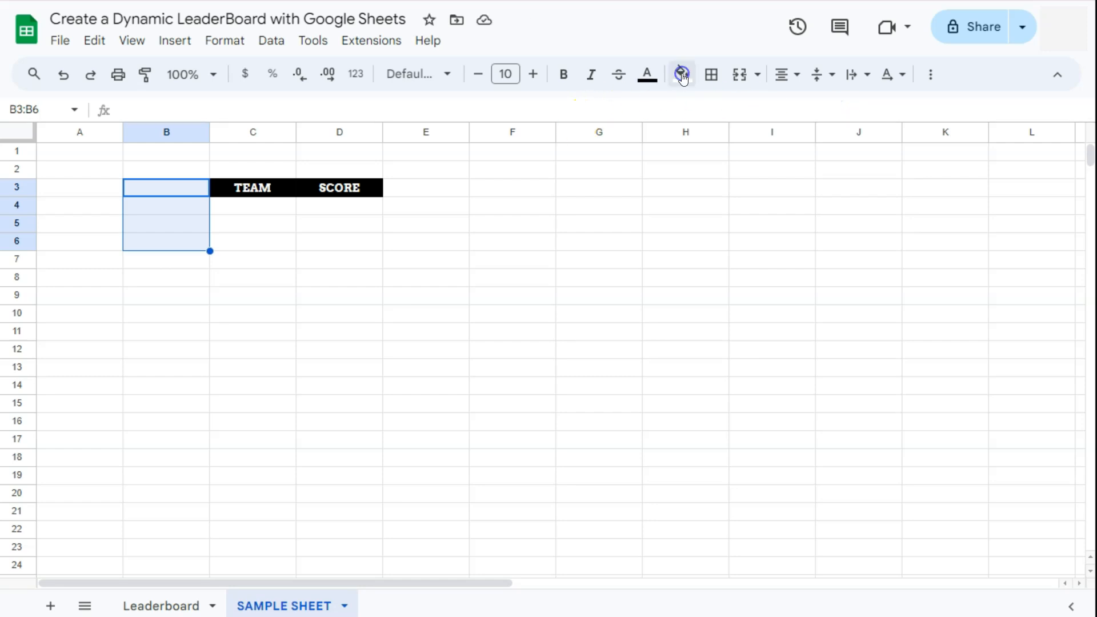
left_click(679, 75)
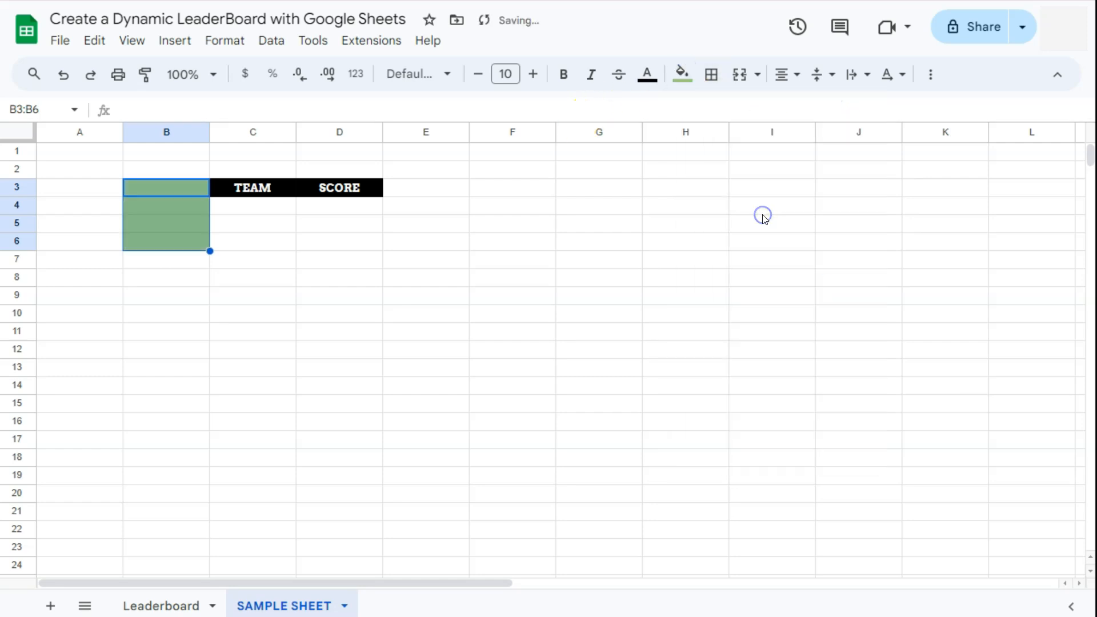
left_click(736, 74)
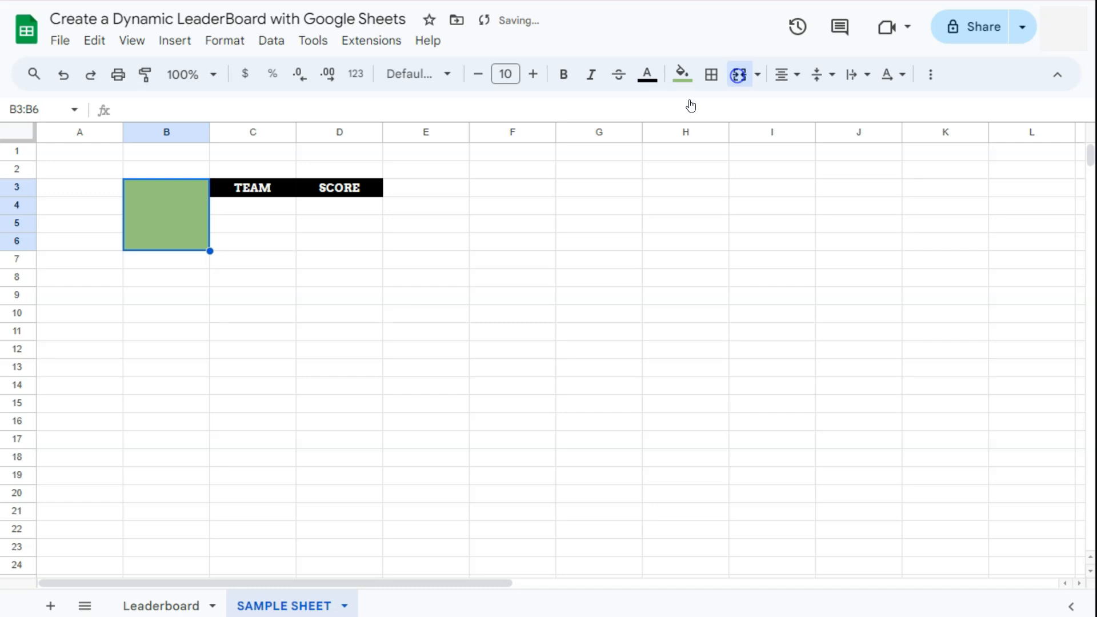
left_click(563, 74)
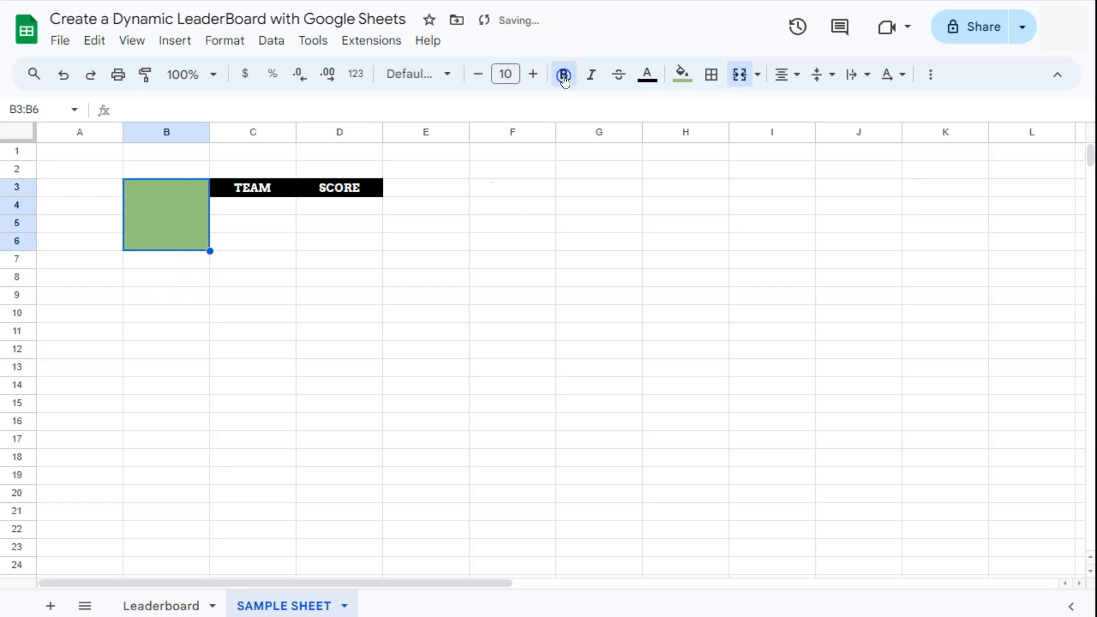
left_click(504, 74)
type("40")
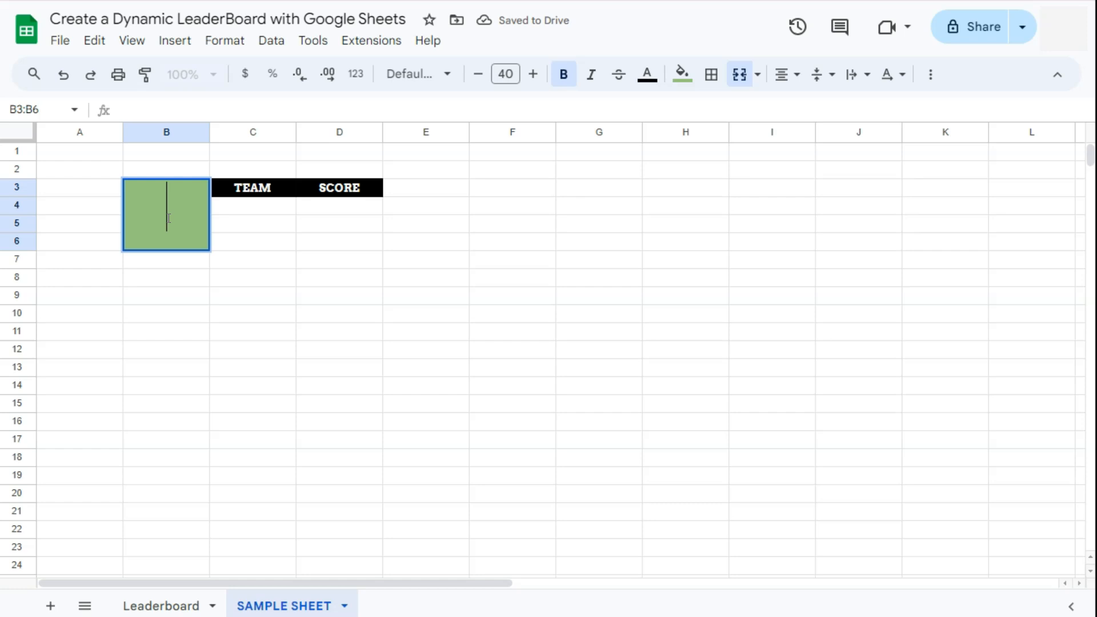
type("1")
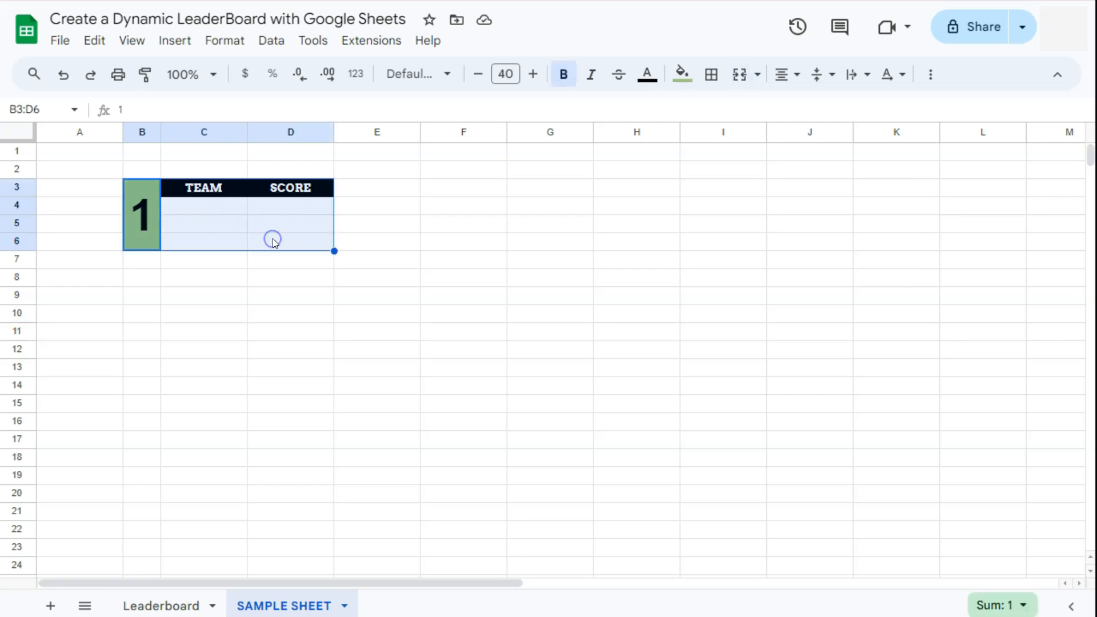
Step: Paste copies of the B3:D6 table at B9 and B15 and relabel them 2 and 3
key("ctrl+c")
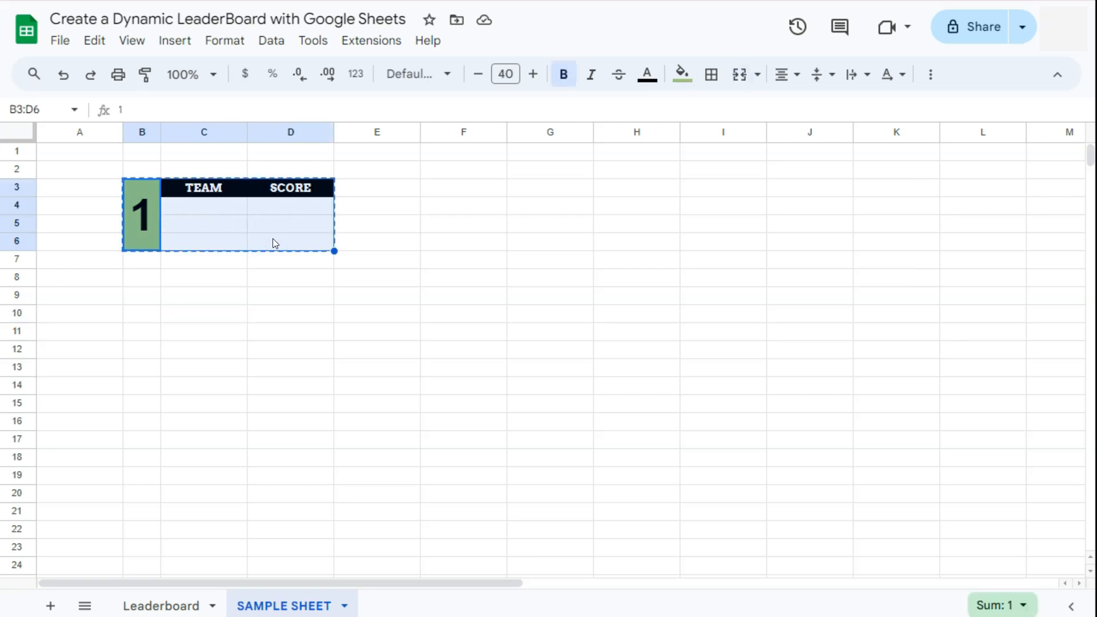
mouse_move(153, 302)
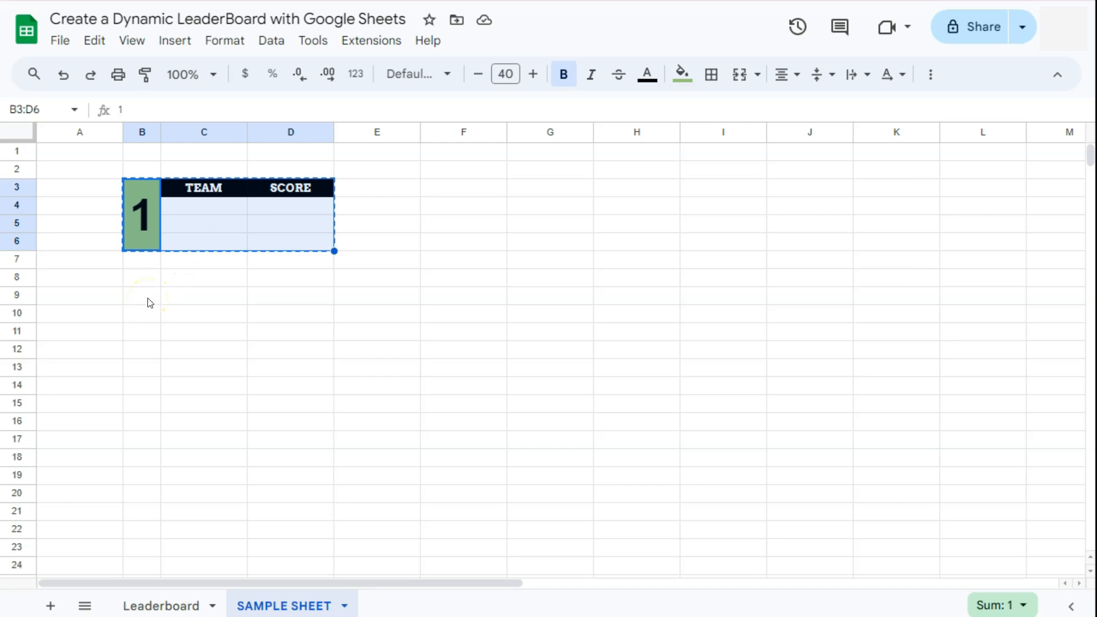
left_click(142, 295)
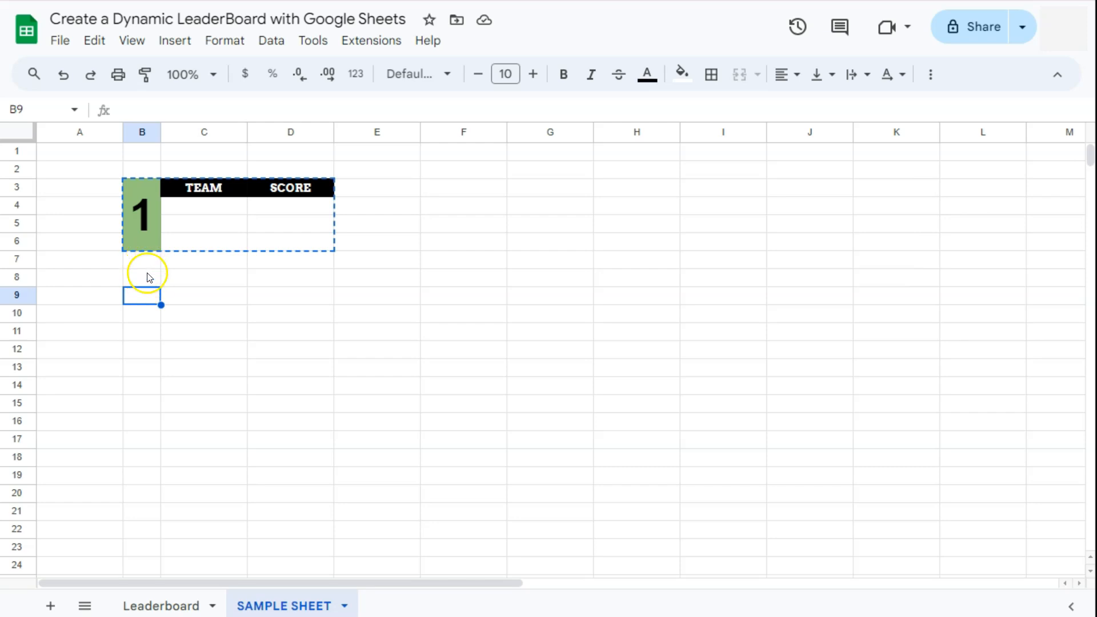
key("ctrl+v")
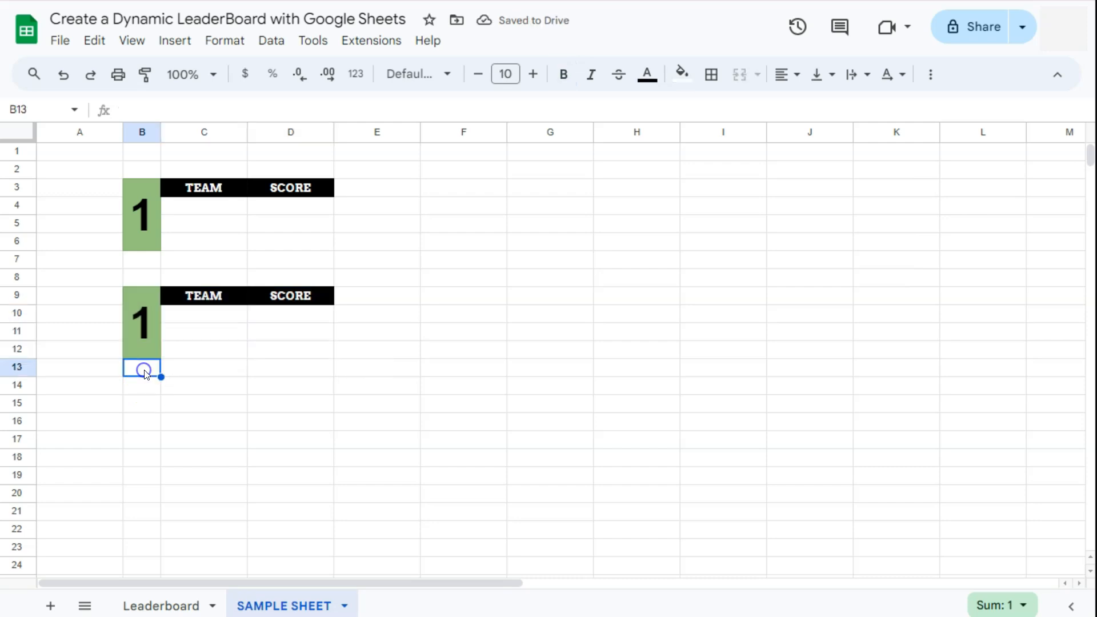
left_click(141, 402)
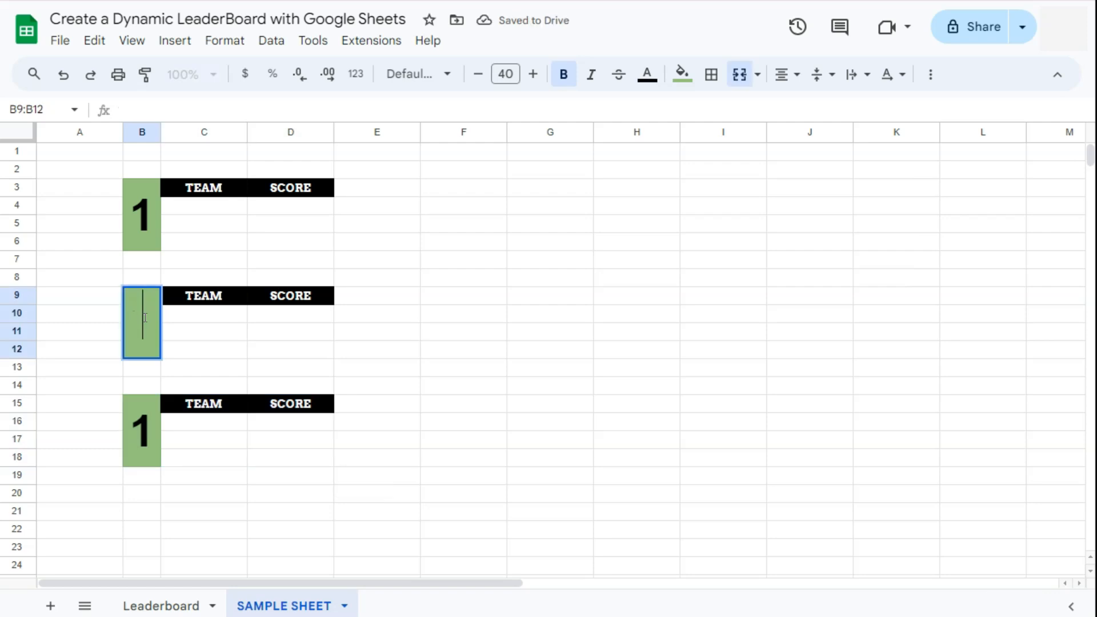
type("2")
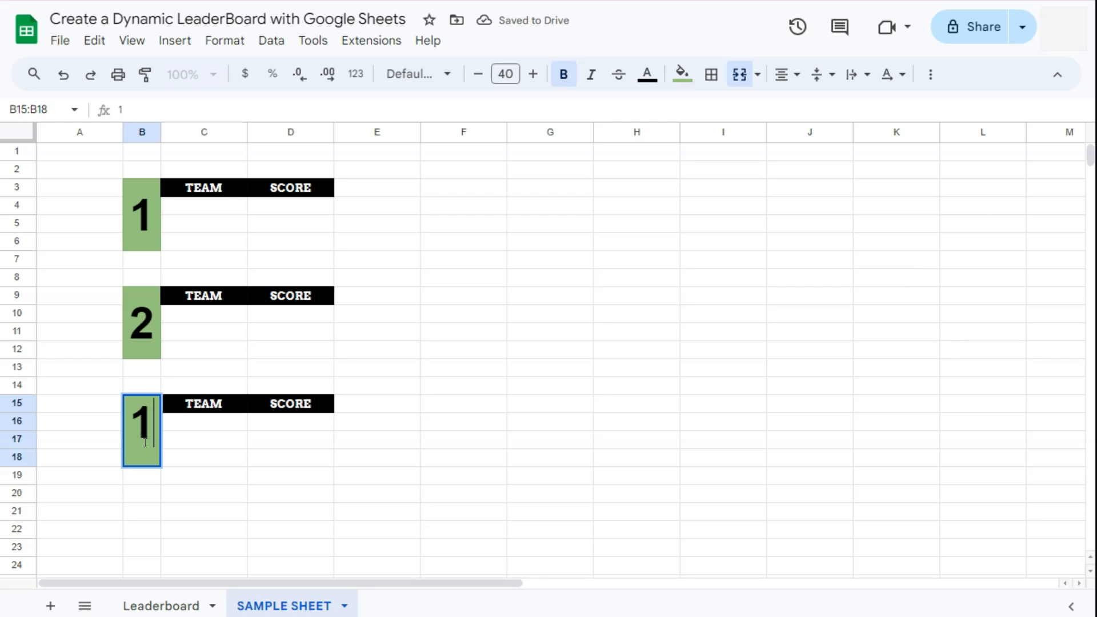
left_click(205, 205)
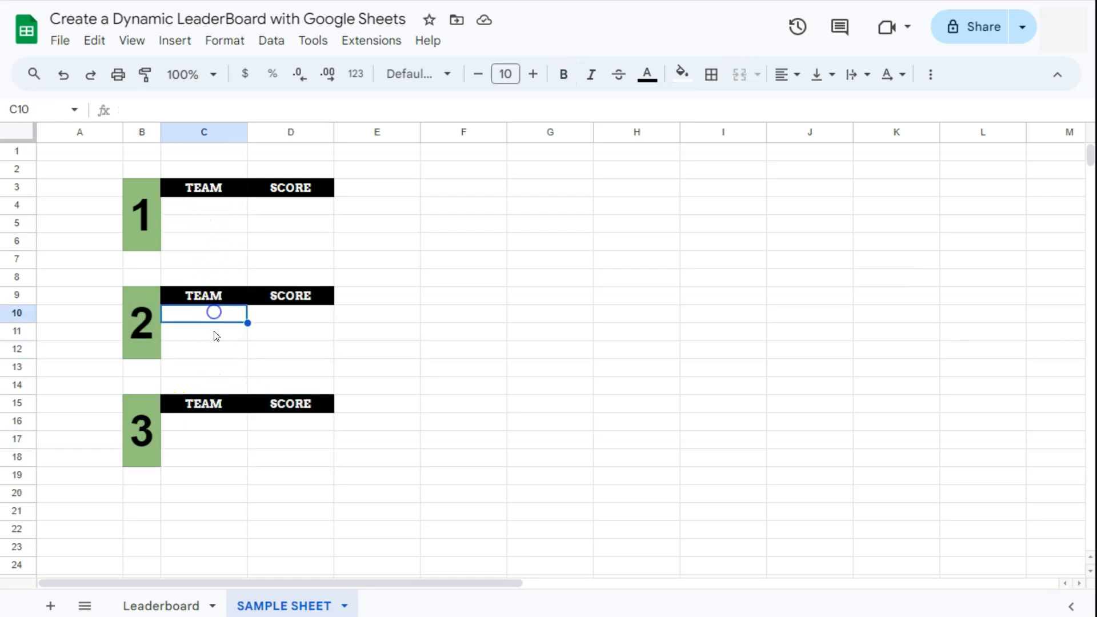
Step: Copy the black TEAM/SCORE header from C3:D3 and paste it into G3
left_click(203, 349)
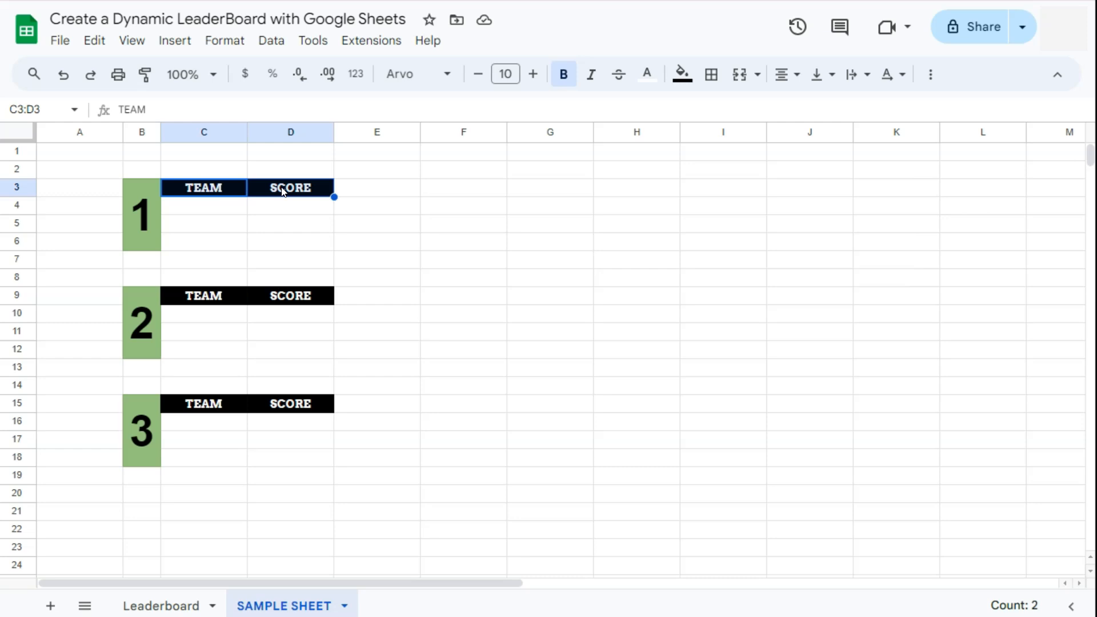
left_click(548, 187)
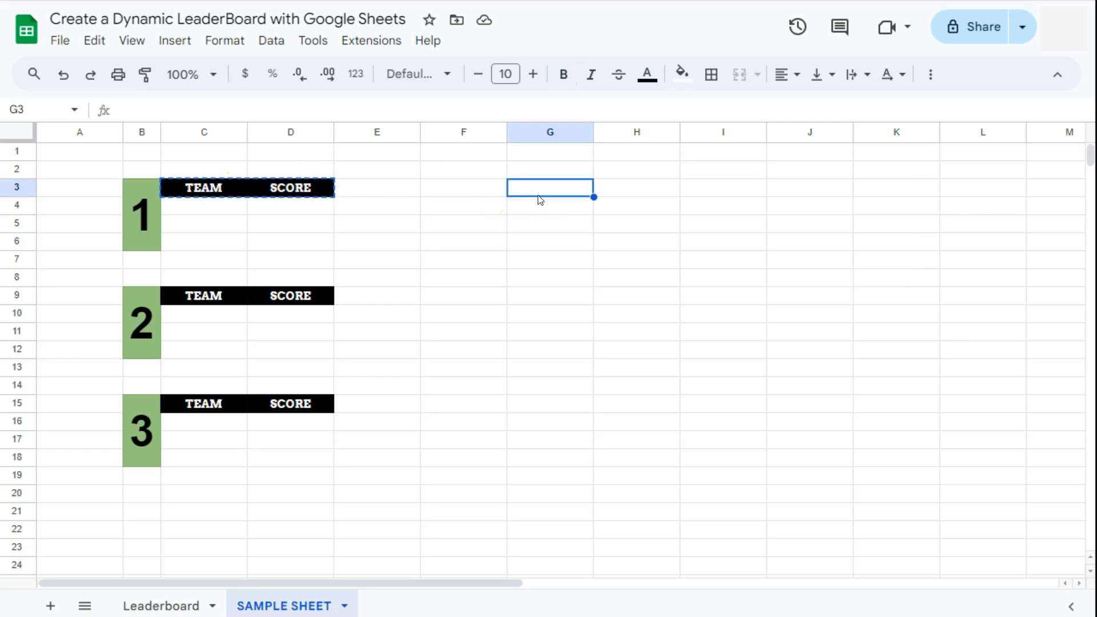
key("ctrl+v")
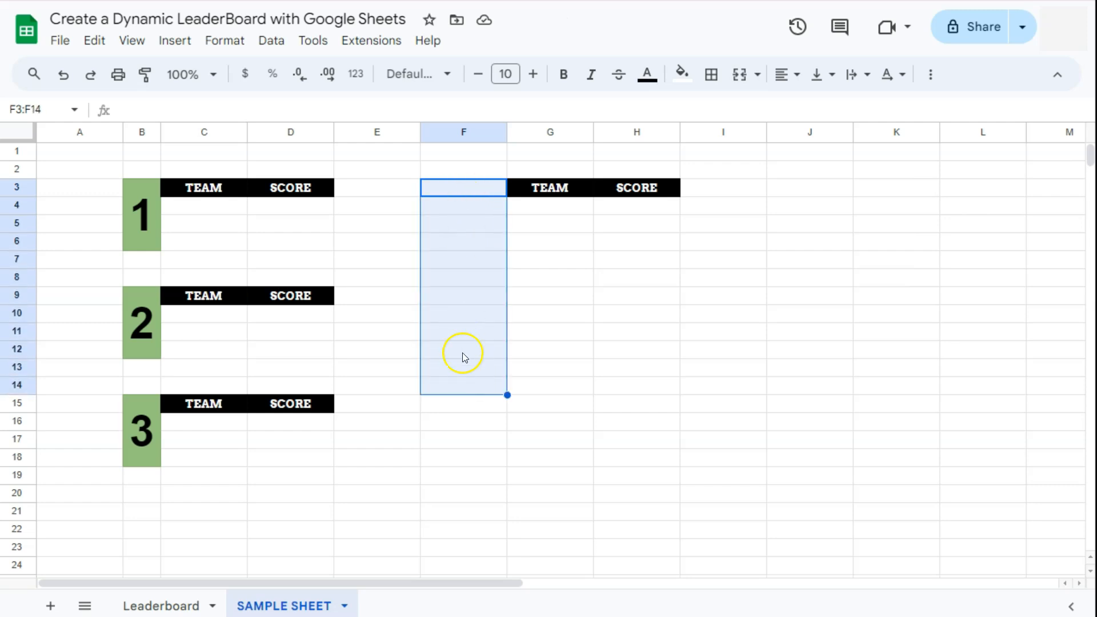
mouse_move(472, 341)
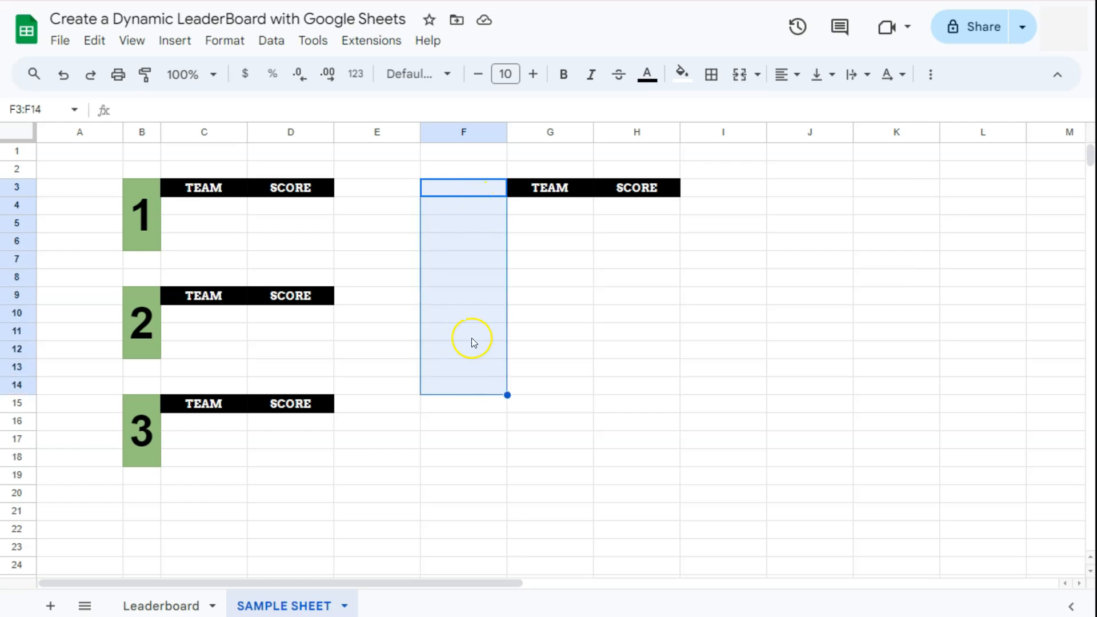
mouse_move(530, 215)
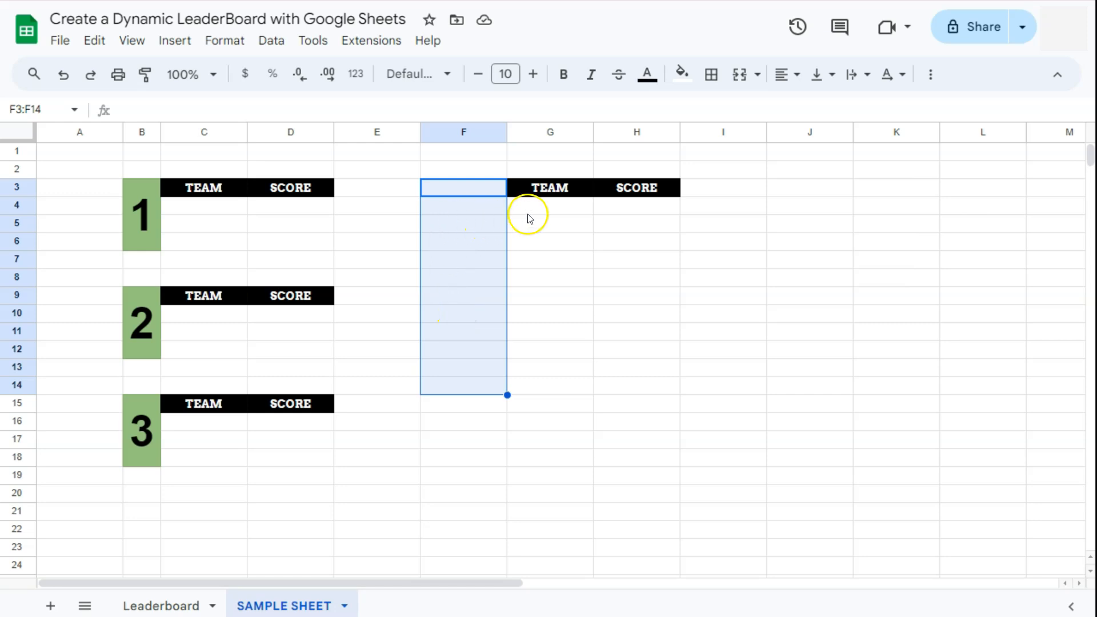
mouse_move(485, 193)
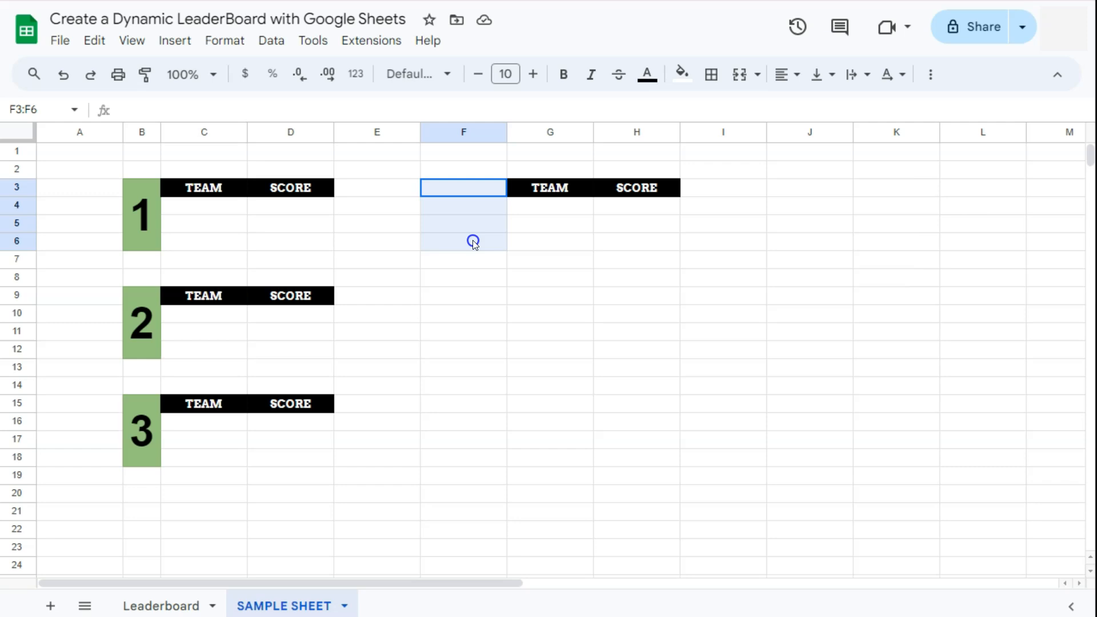
Step: Make F3:F12 centred, bold, green-filled Arvo and type LEADERBOARD into it
left_click_drag(473, 241, 476, 336)
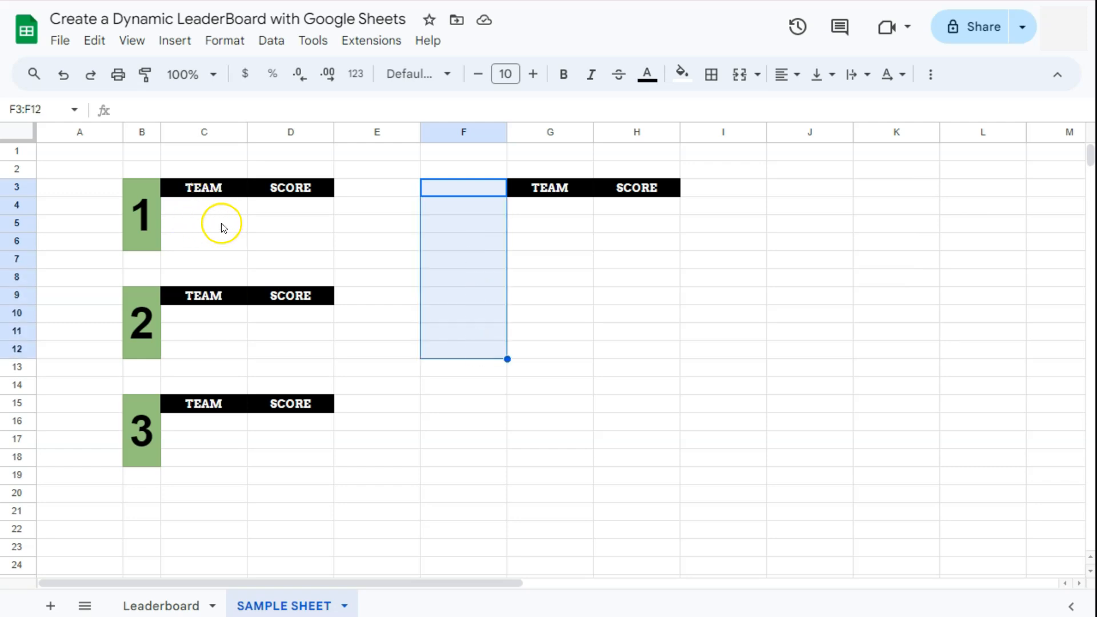
mouse_move(664, 84)
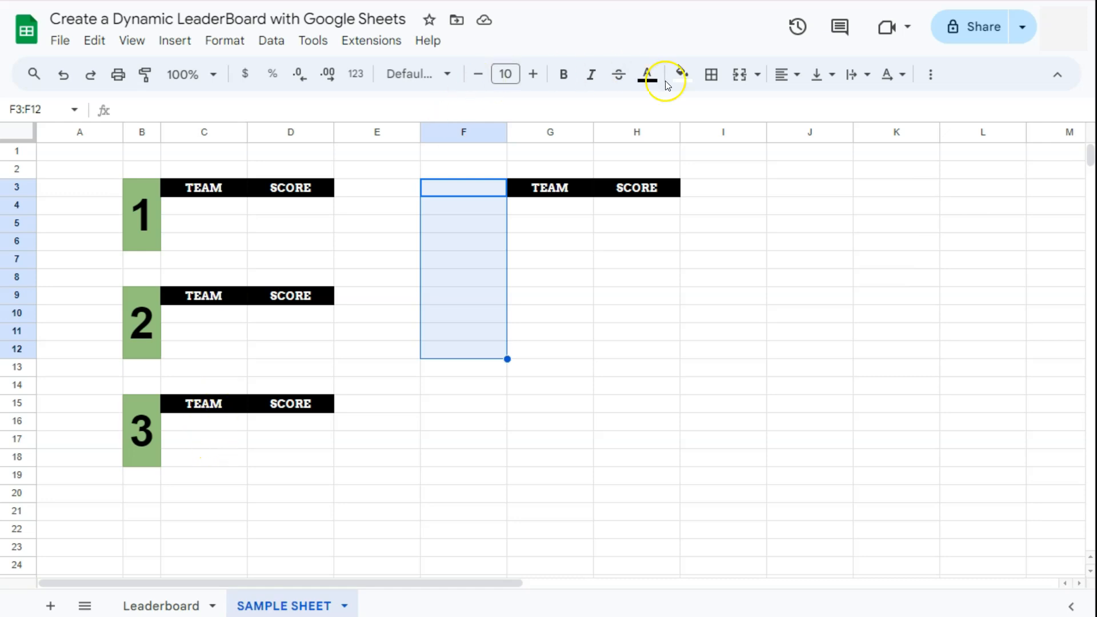
left_click(783, 74)
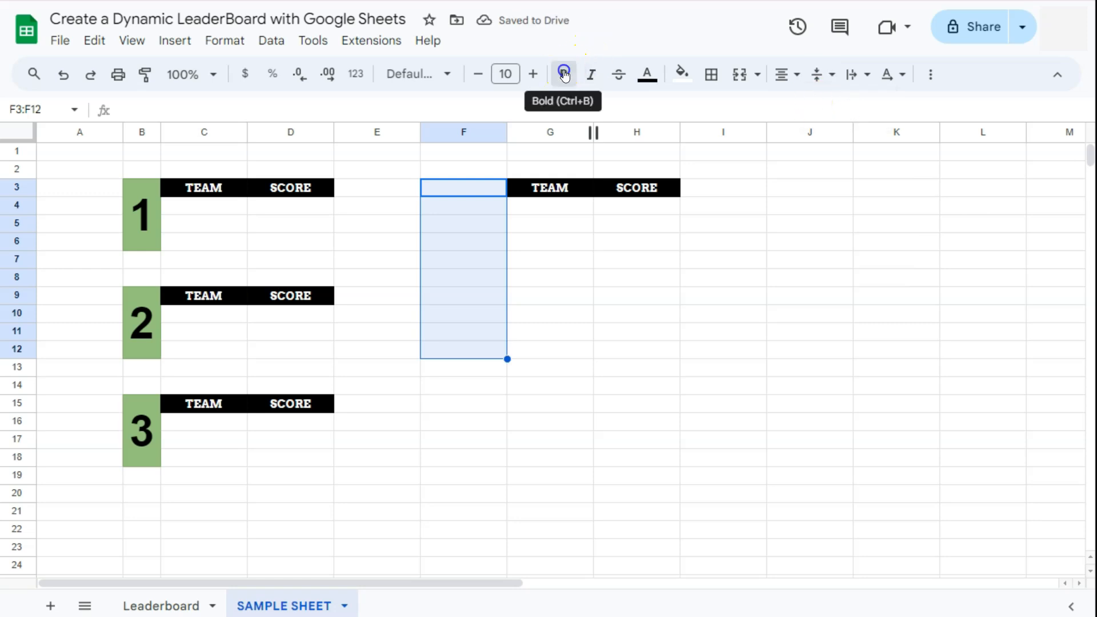
left_click(680, 74)
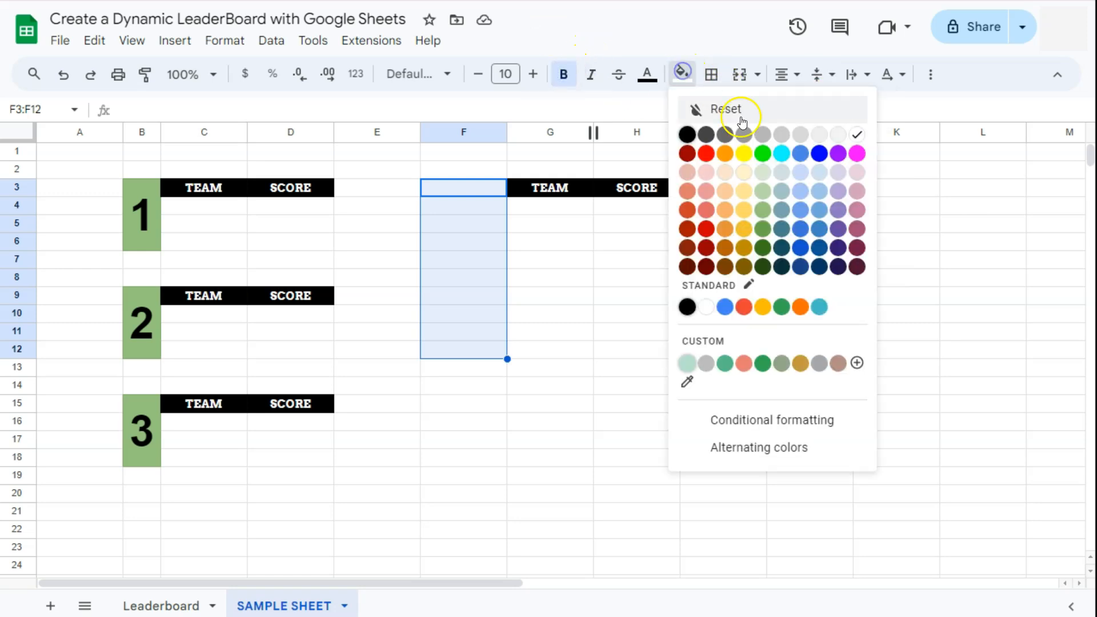
left_click(761, 153)
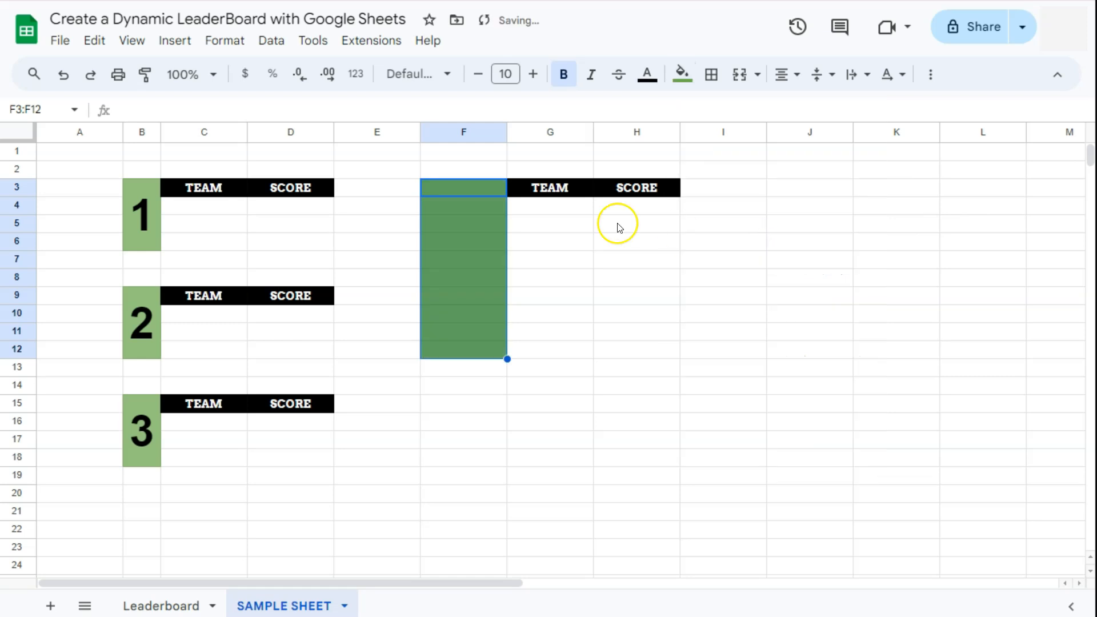
left_click(412, 74)
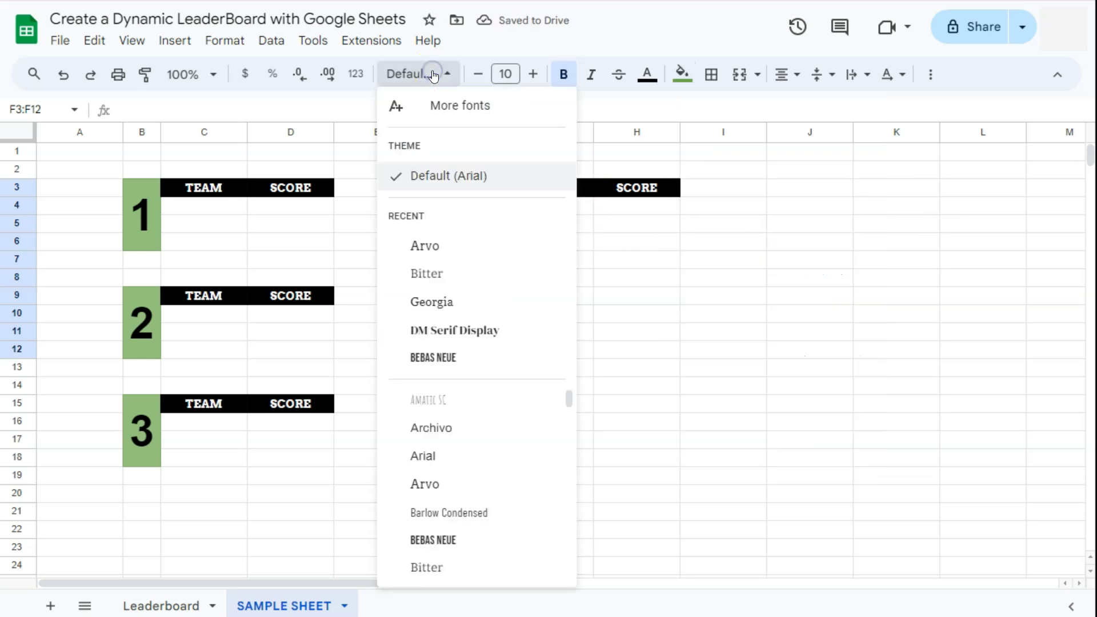
left_click(424, 246)
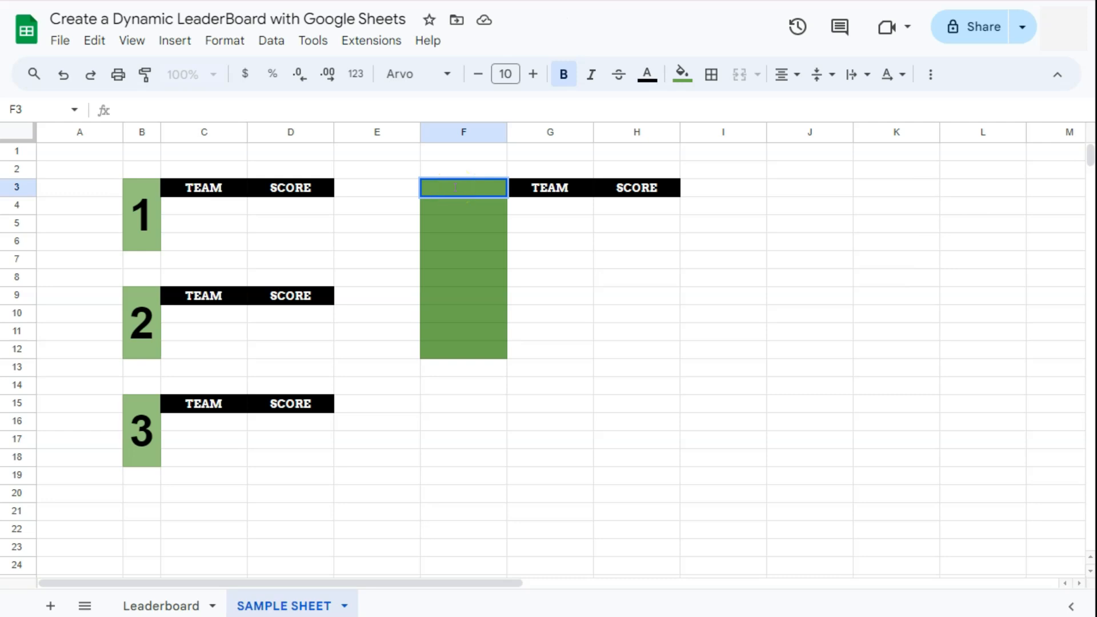
type("LEADERBOARD")
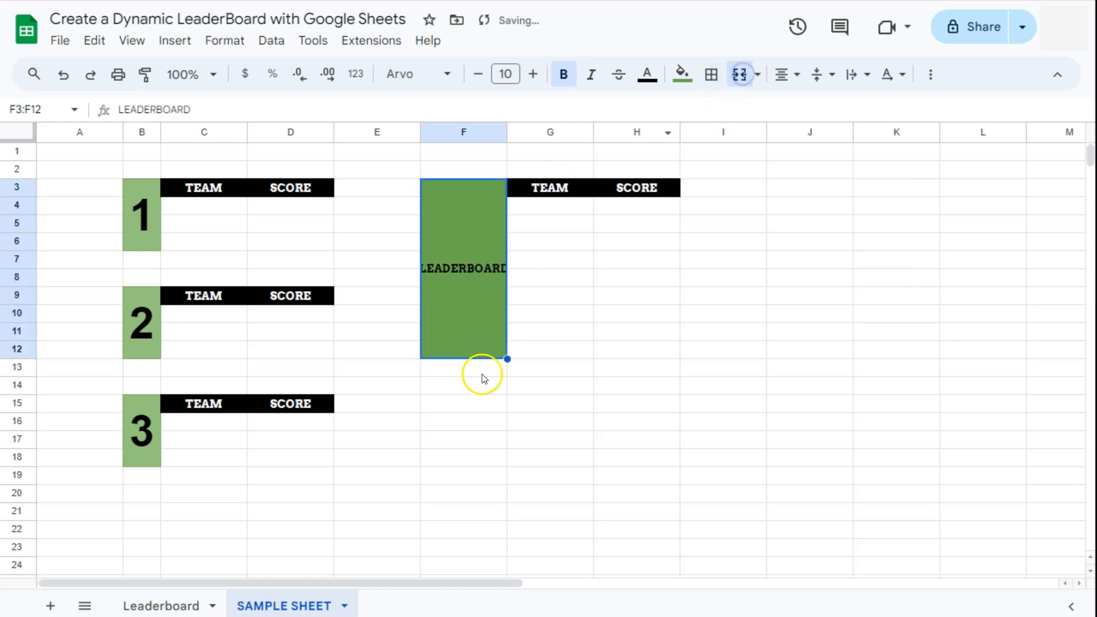
mouse_move(460, 269)
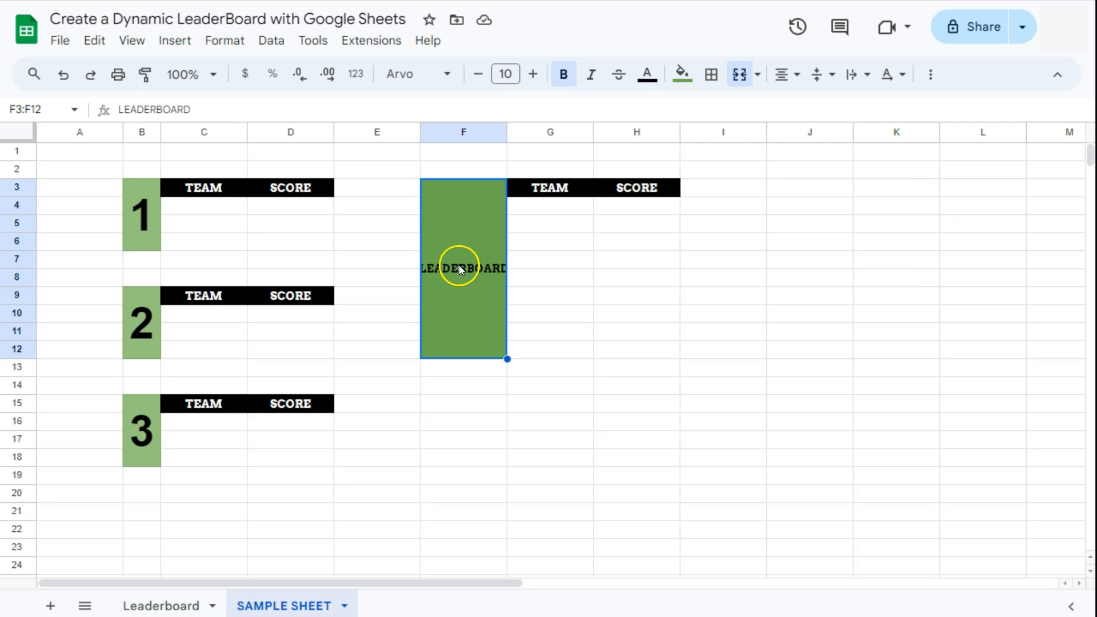
mouse_move(766, 133)
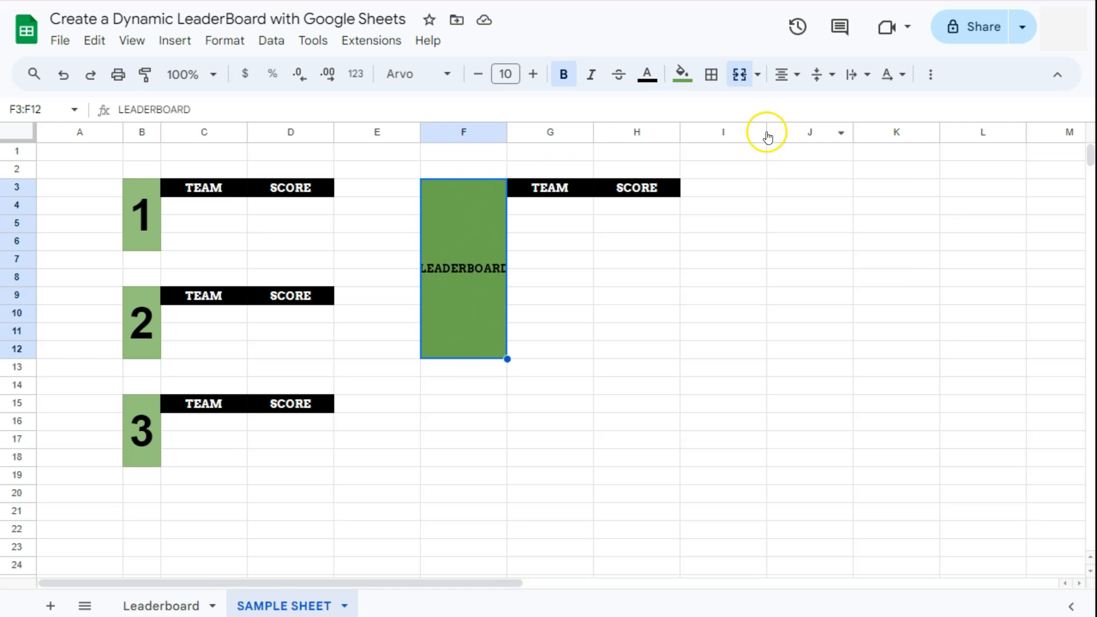
Step: Stack LEADERBOARD vertically, raise its font size to 11 and colour the letters white
left_click(889, 75)
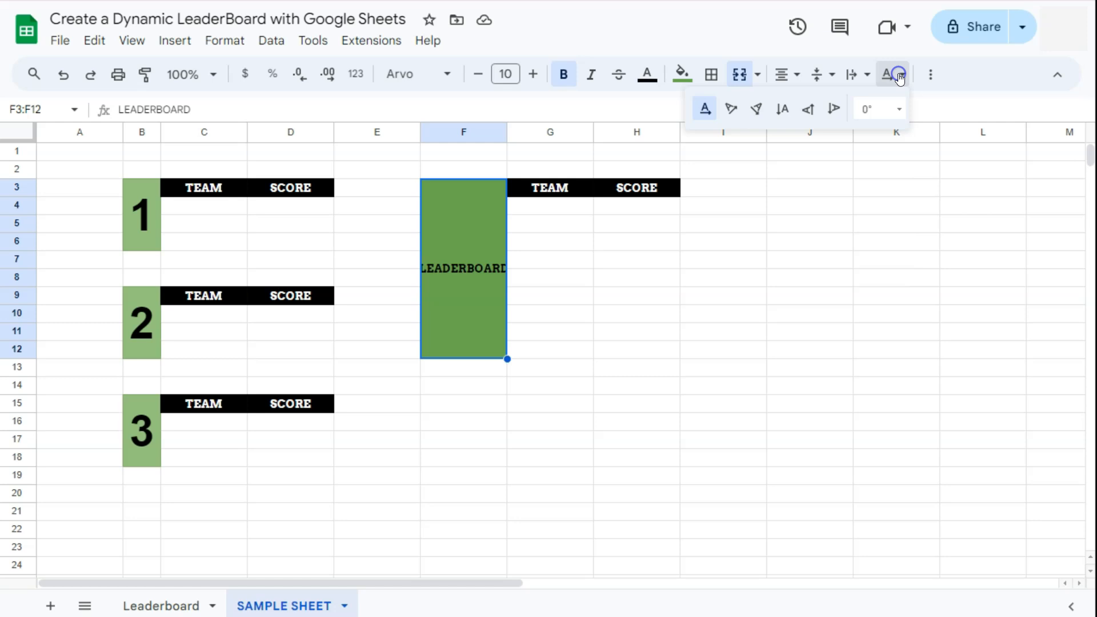
mouse_move(782, 109)
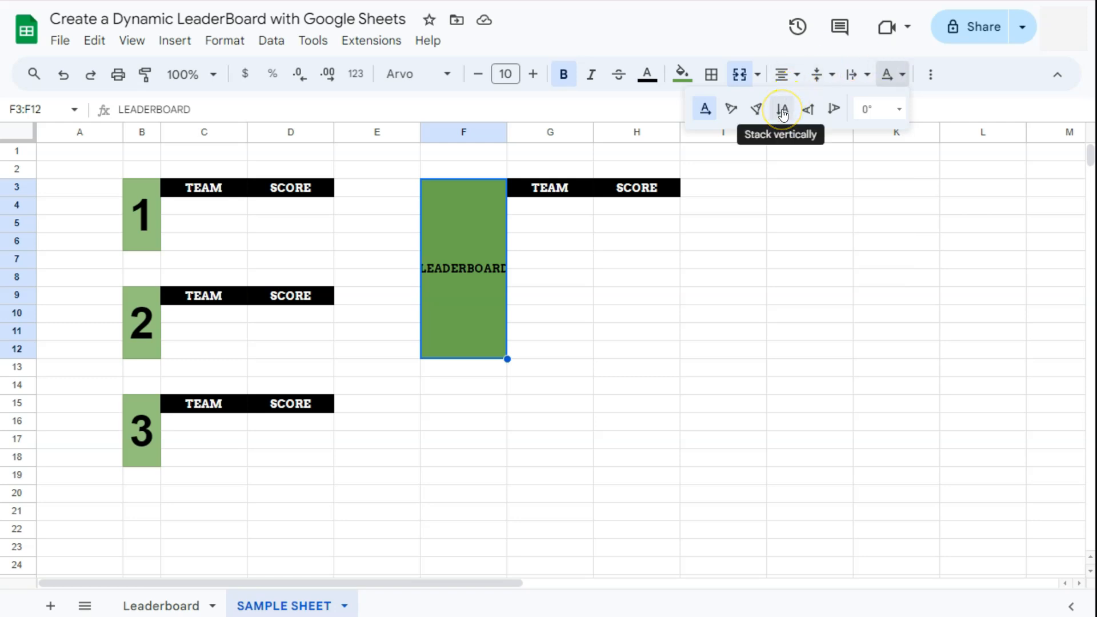
left_click(782, 109)
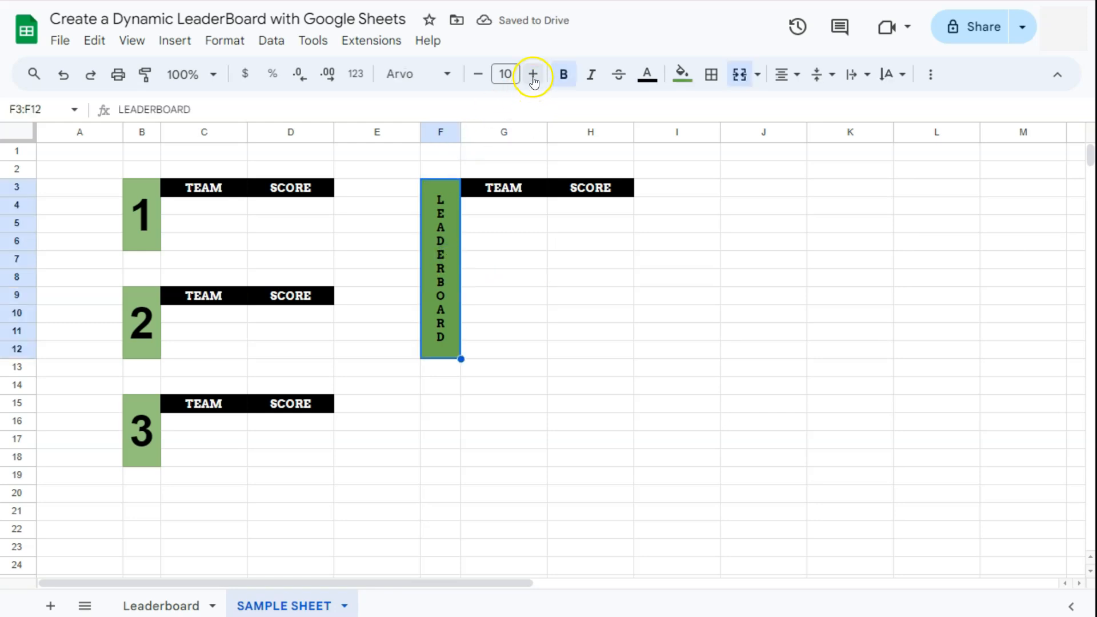
left_click(533, 75)
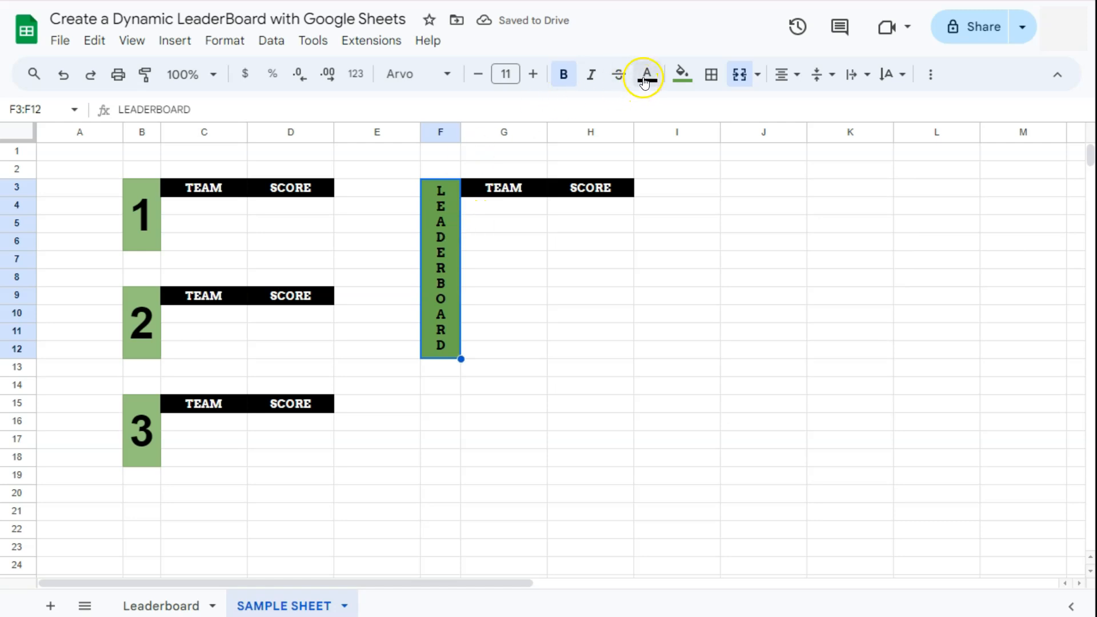
left_click(645, 74)
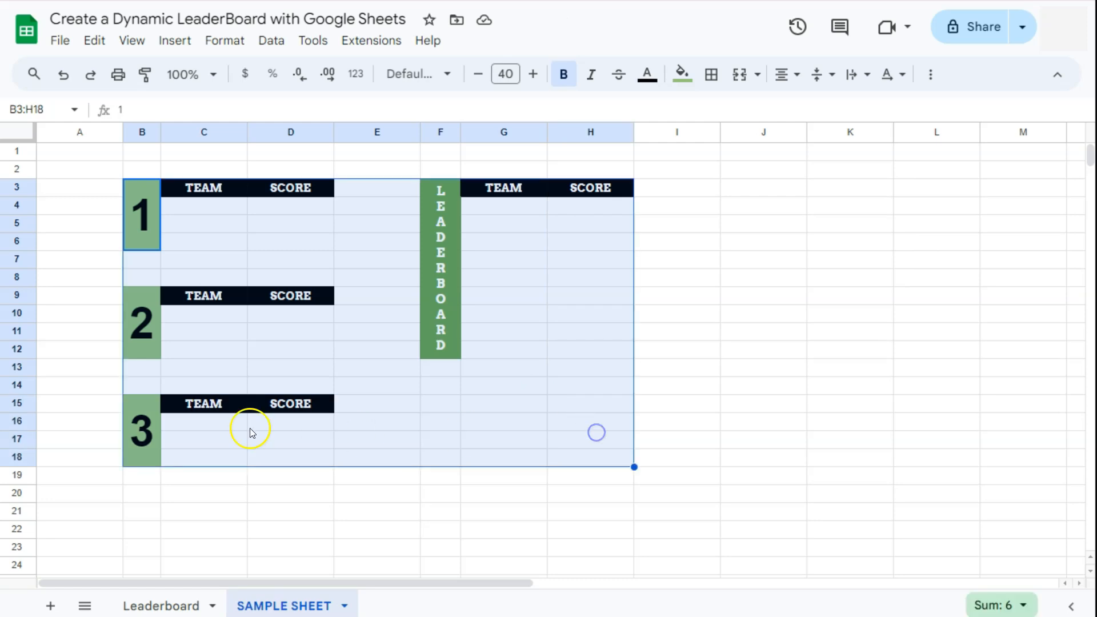
mouse_move(539, 234)
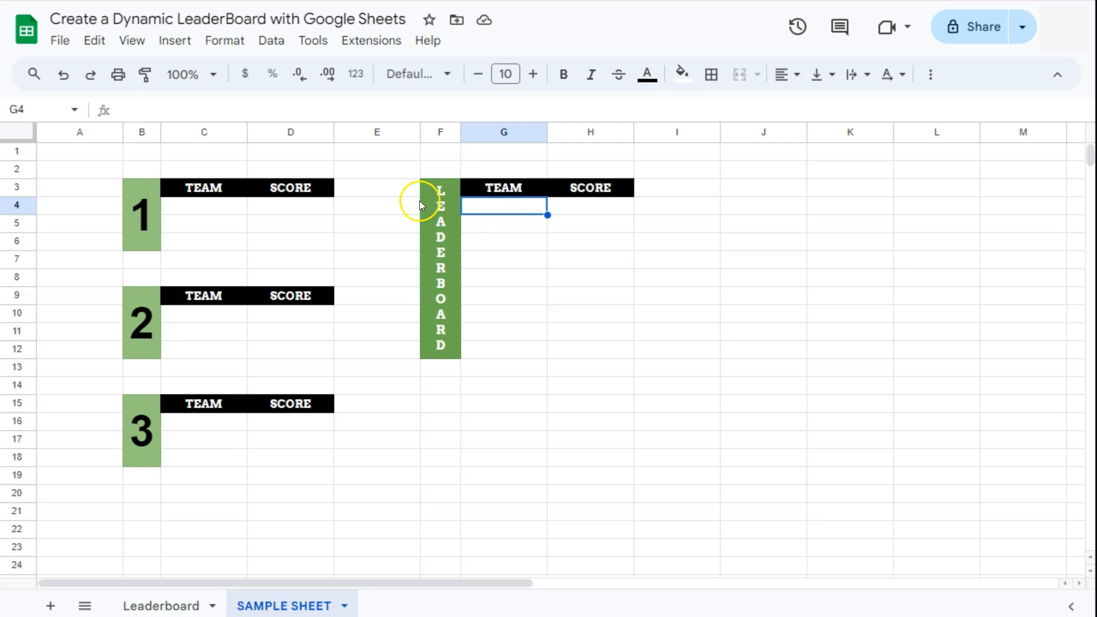
mouse_move(233, 558)
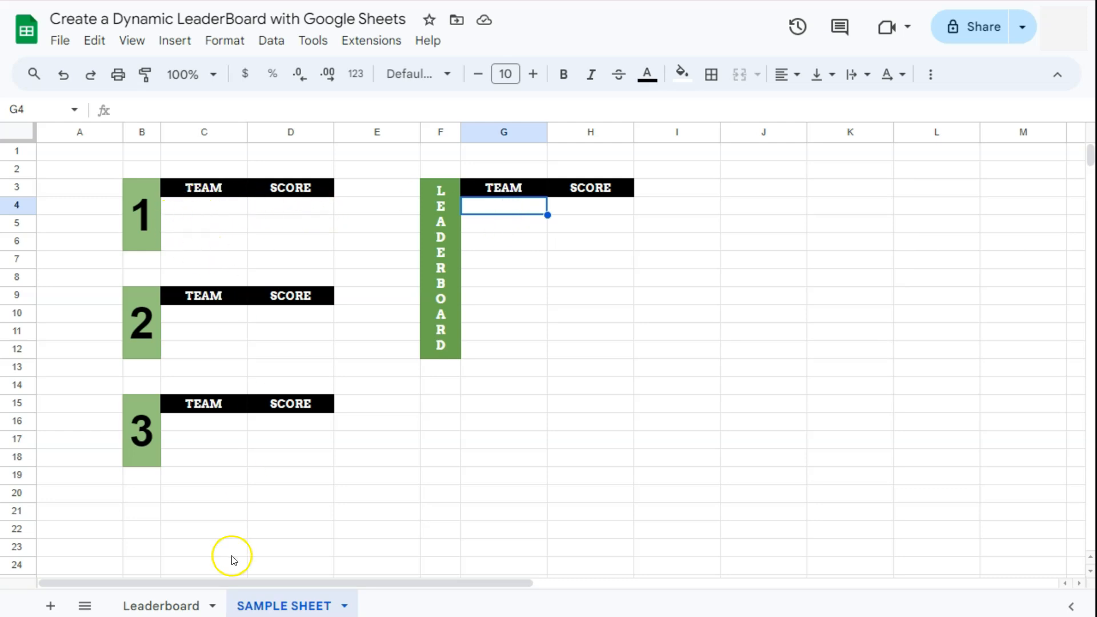
mouse_move(213, 228)
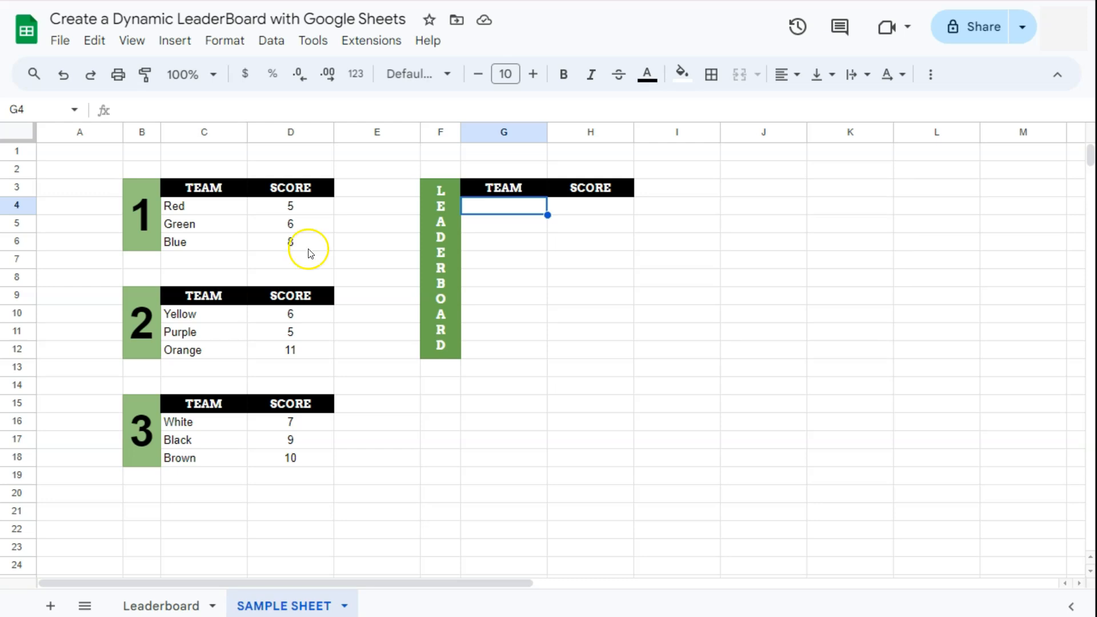
mouse_move(498, 379)
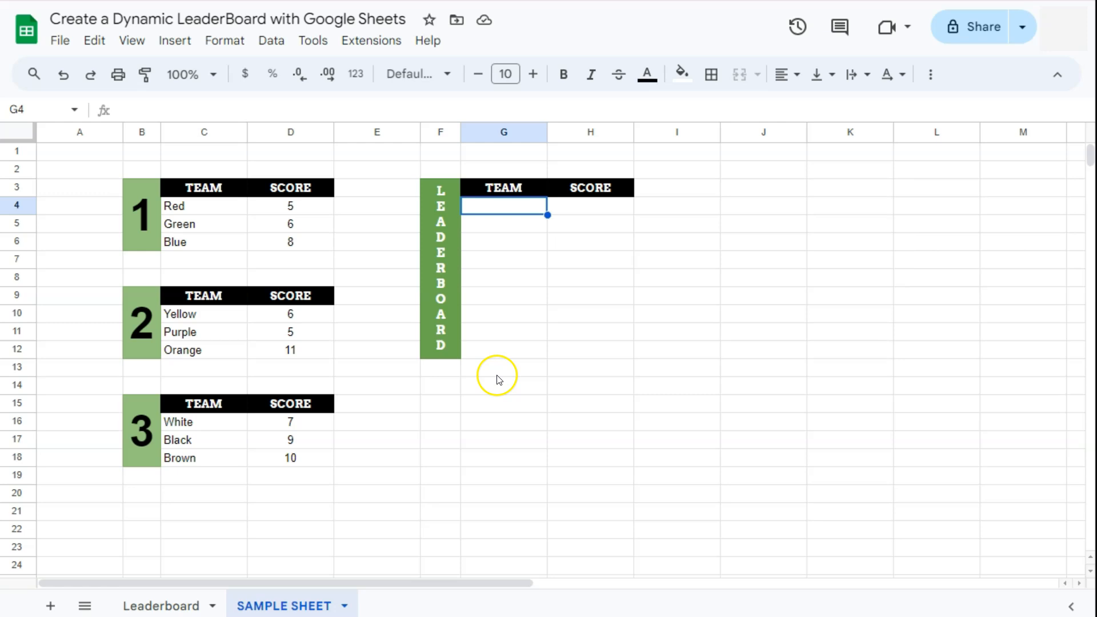
mouse_move(504, 212)
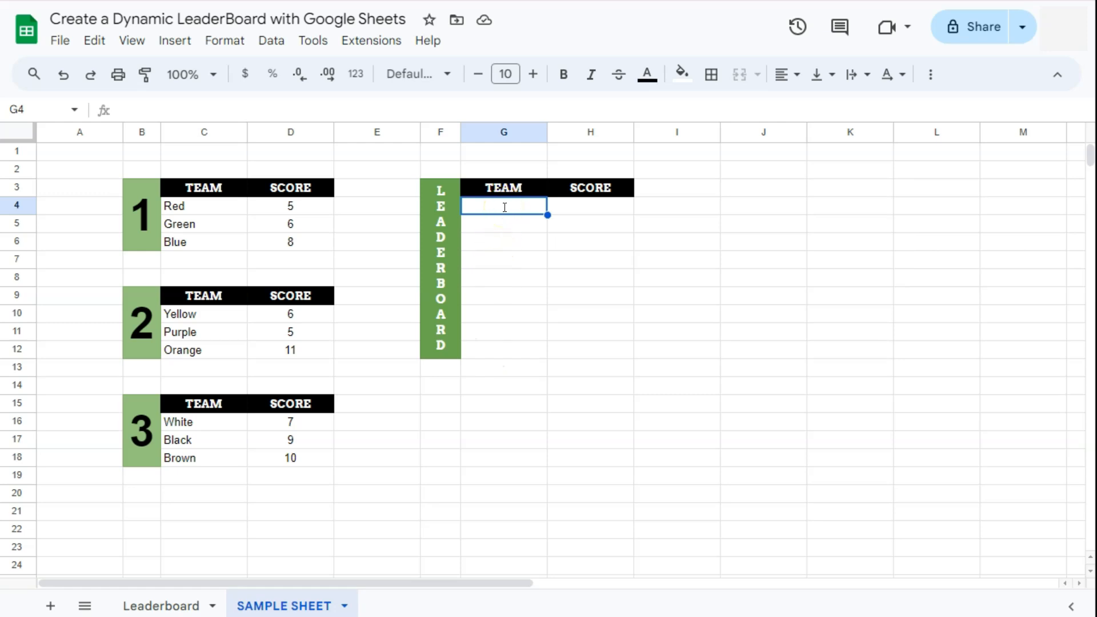
Step: Enter ={C4:D6;C10:D12;C16:D18} in G4 to list all nine teams and scores
type("=")
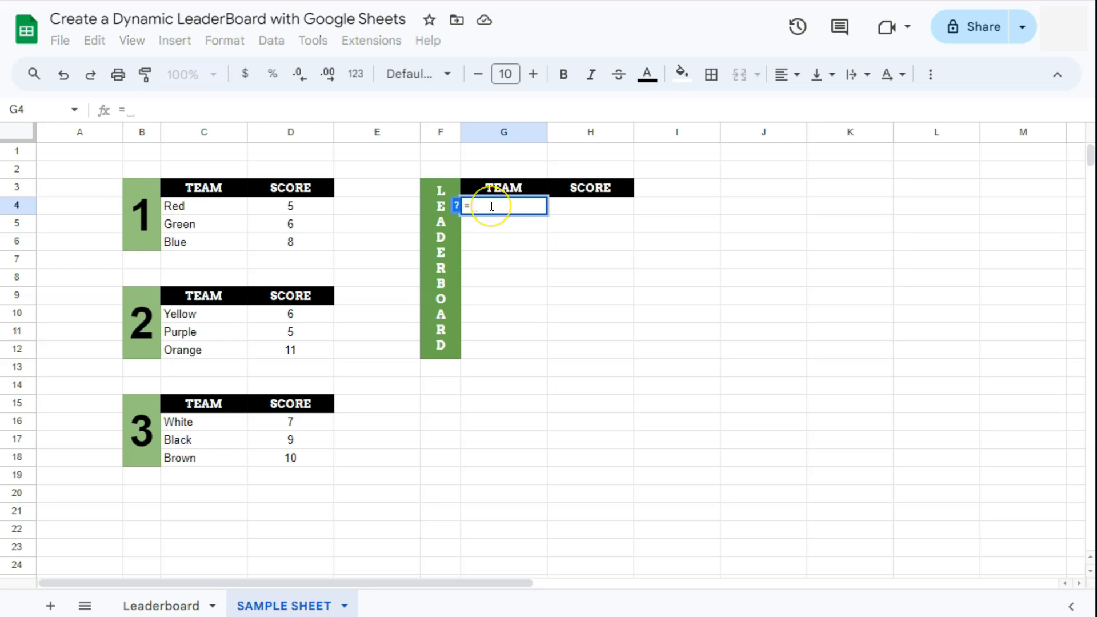
type("{")
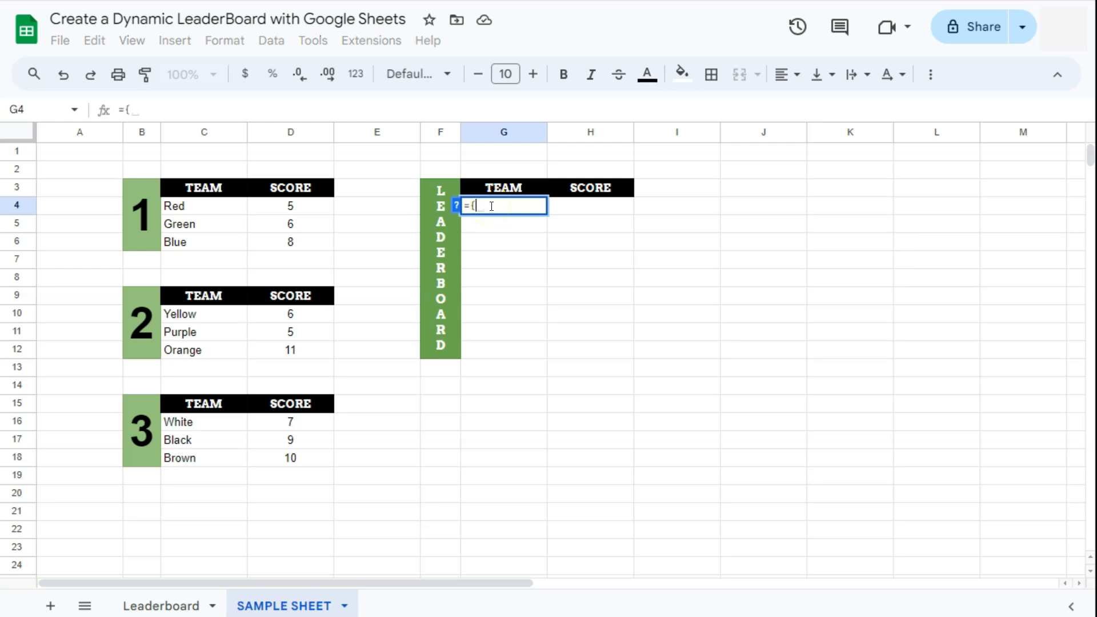
left_click_drag(204, 206, 290, 241)
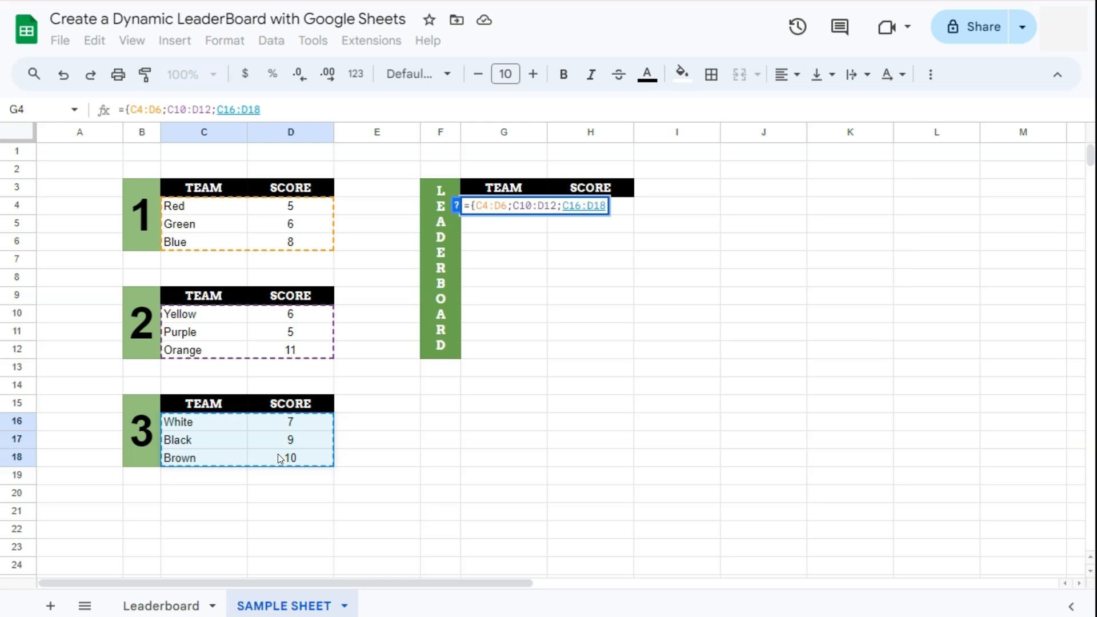
key("Enter")
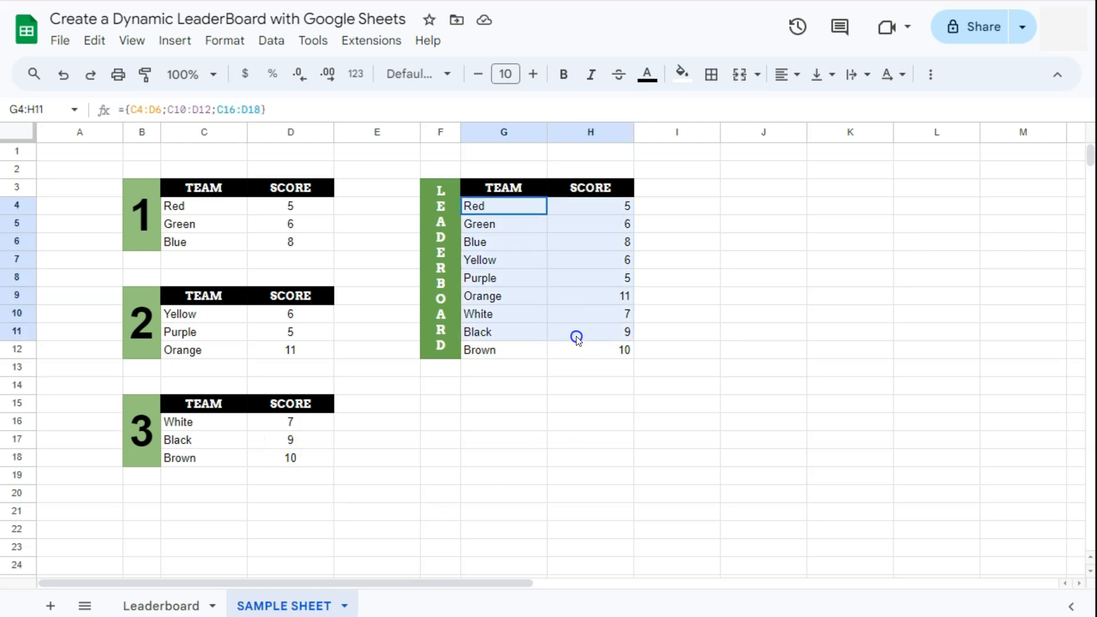
left_click(576, 349)
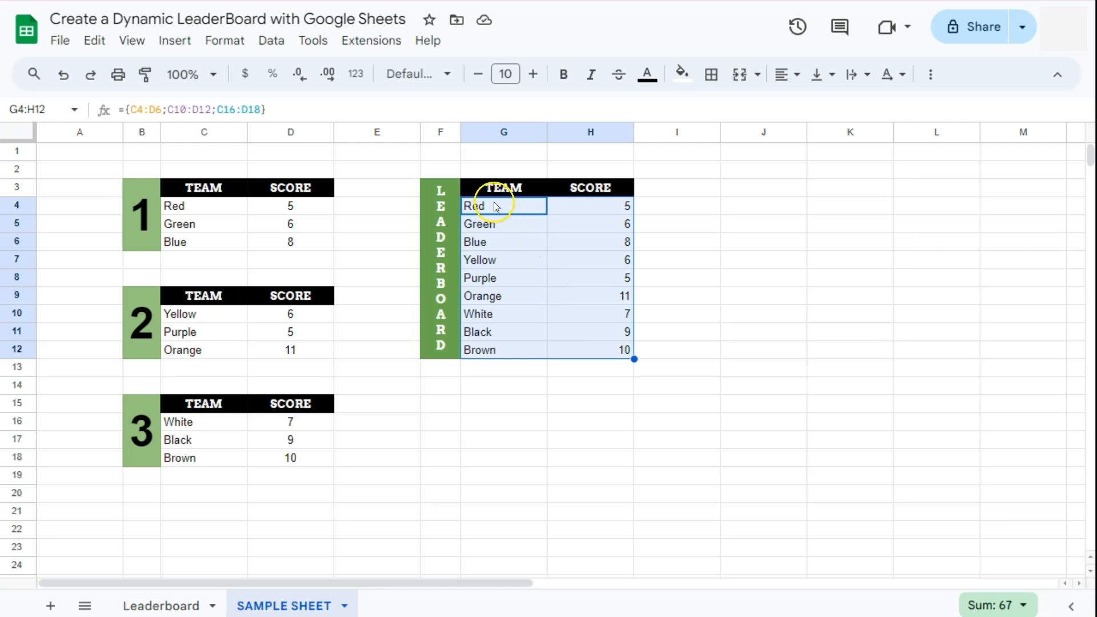
double_click(504, 206)
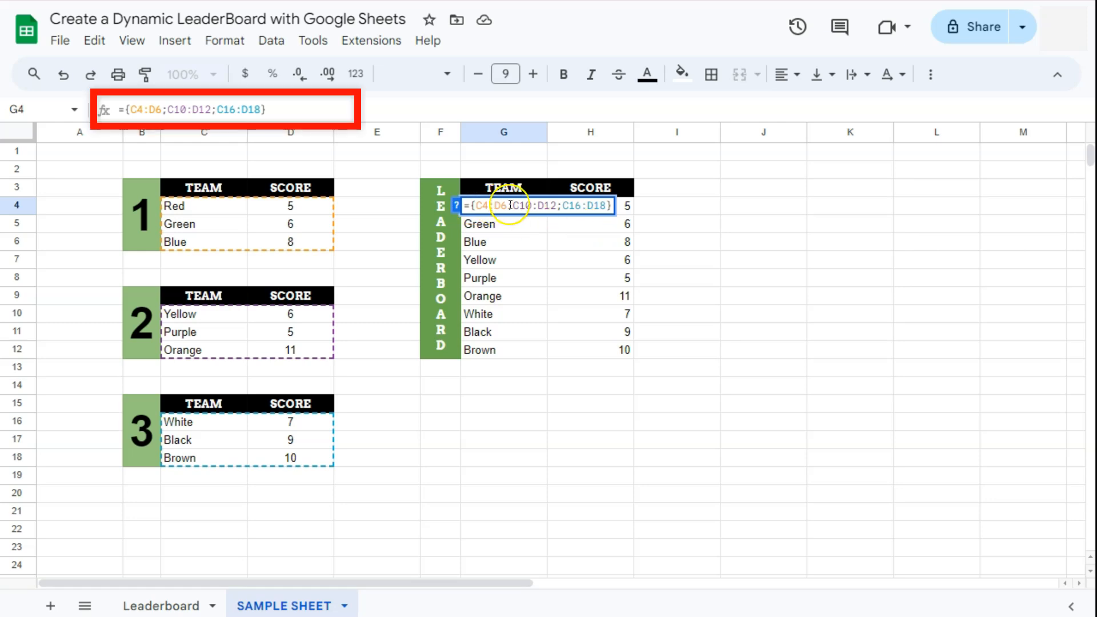
Step: Change G4 to =SORT({C4:D6;C10:D12;C16:D18},2,0) to rank scores descending
type("SORT(")
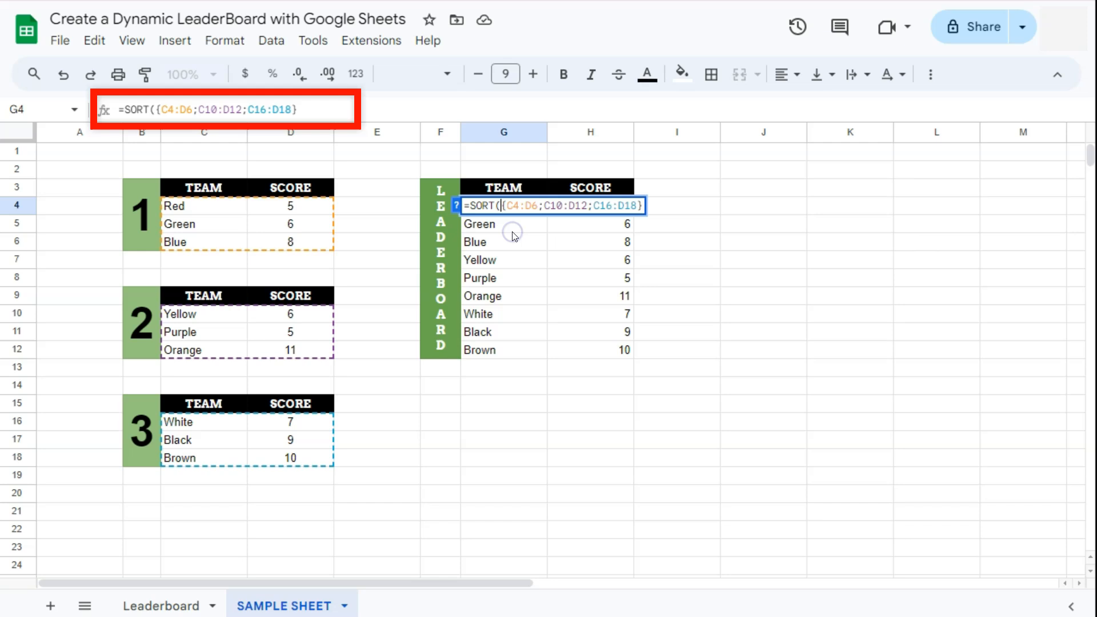
type(",")
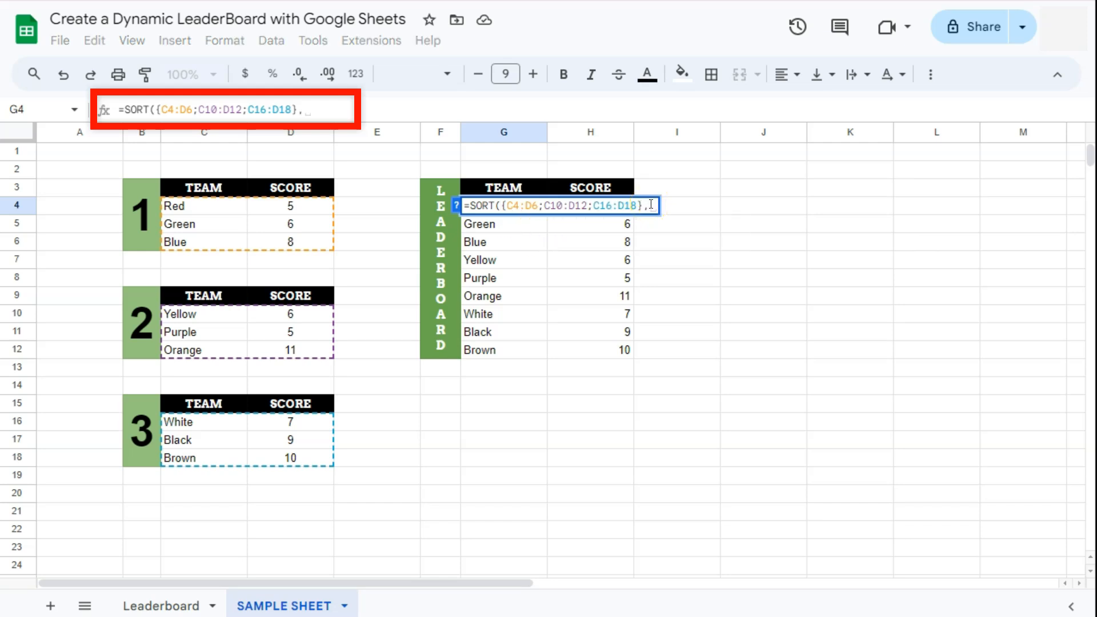
type("2")
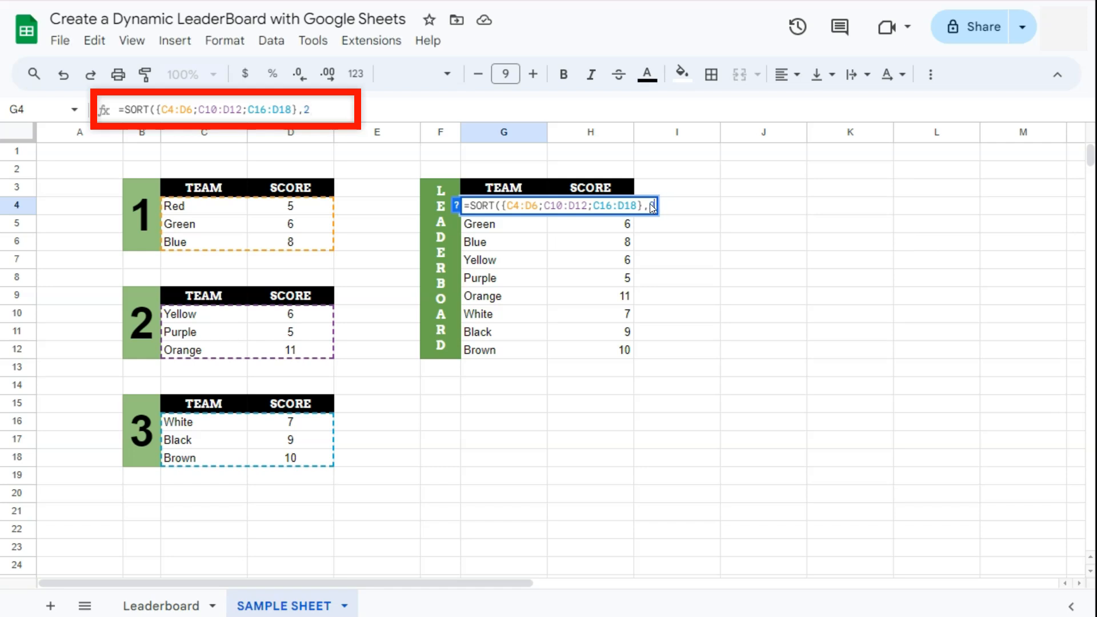
type(",")
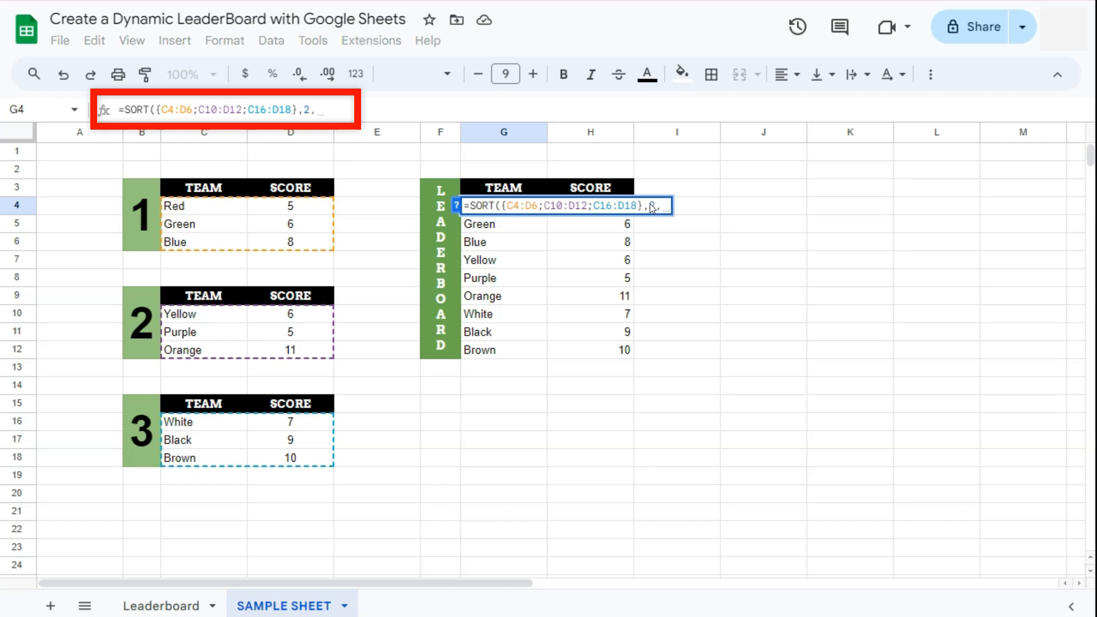
type("0")
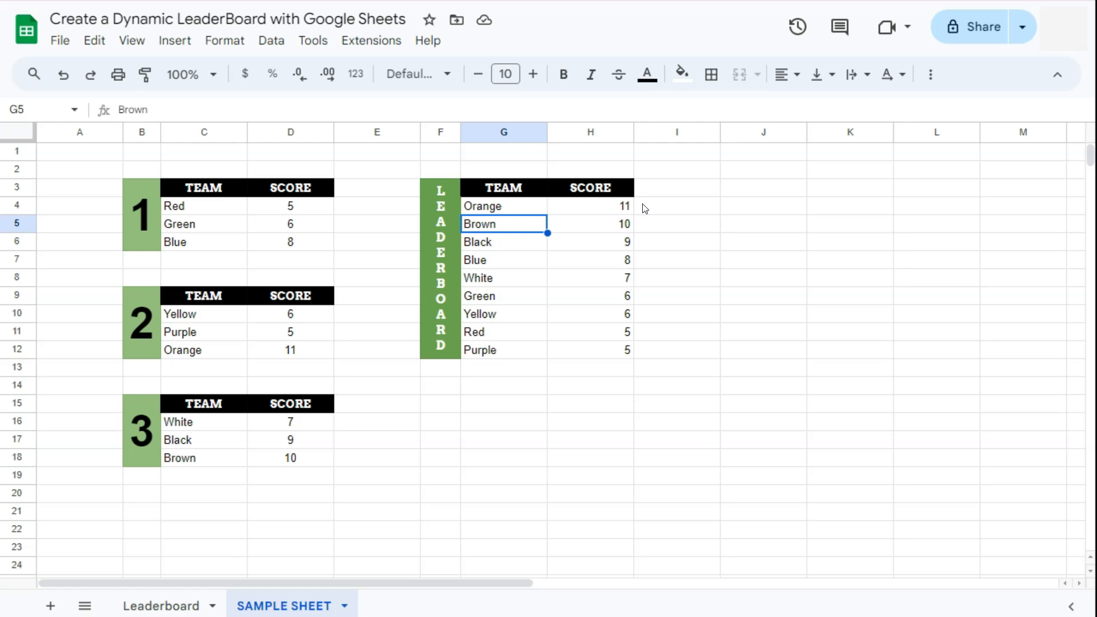
left_click(502, 206)
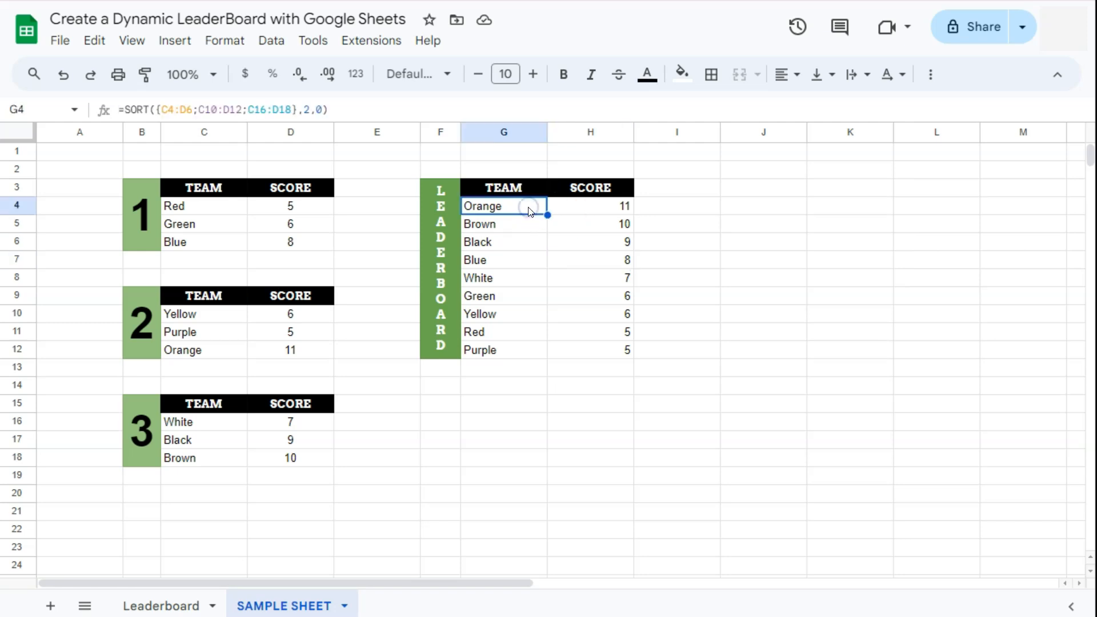
left_click_drag(502, 206, 589, 206)
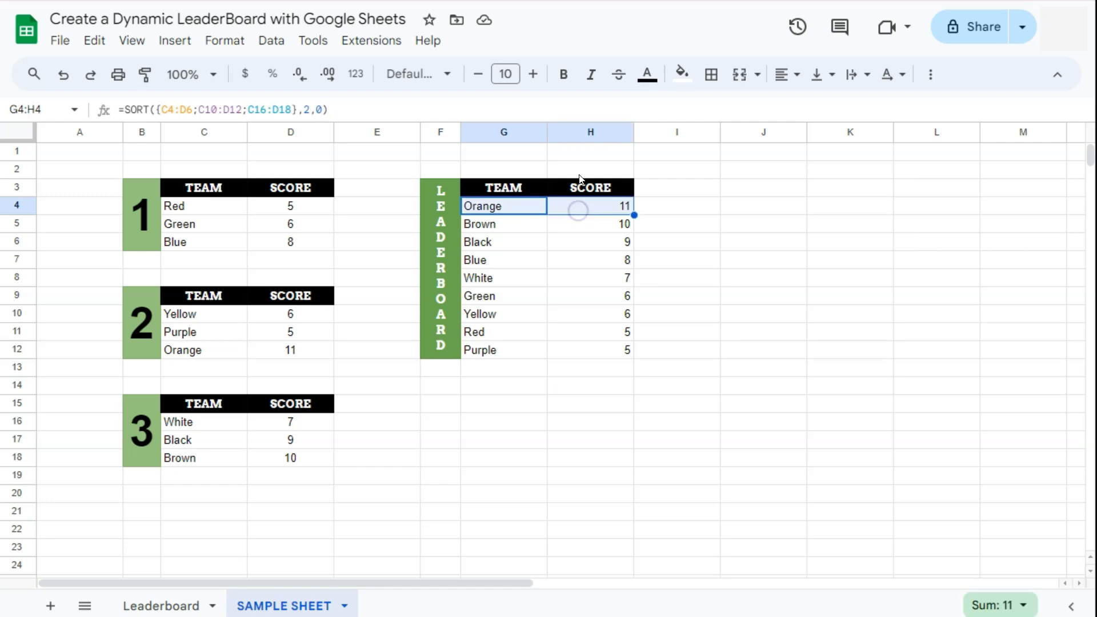
Step: Fill Orange's row gold, Brown's silver and Black's bronze in G4:H6
left_click(679, 74)
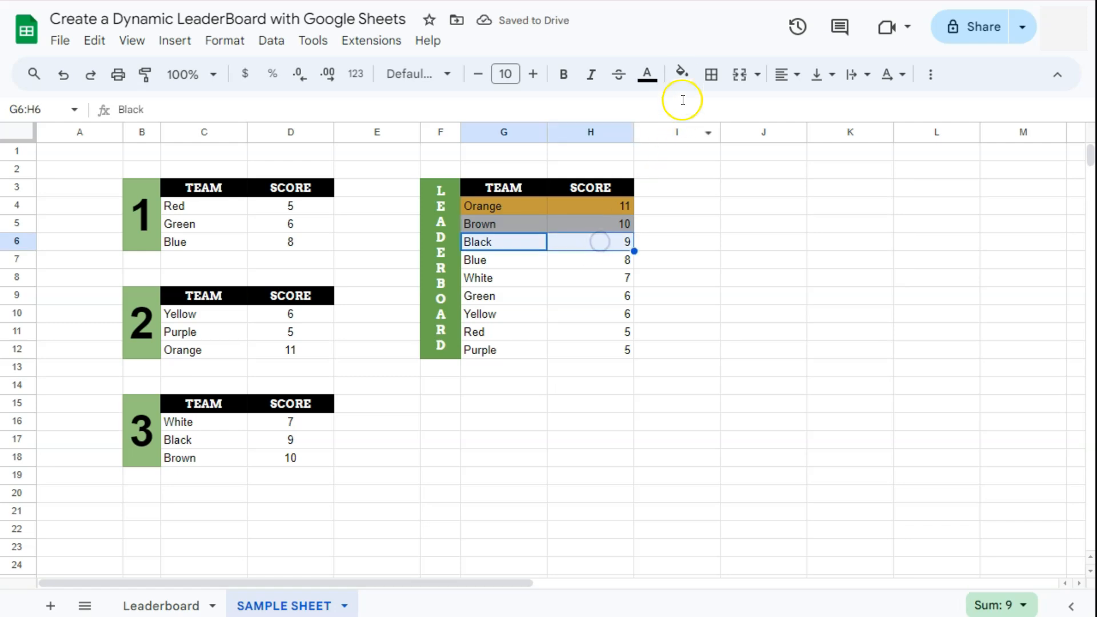
left_click(678, 74)
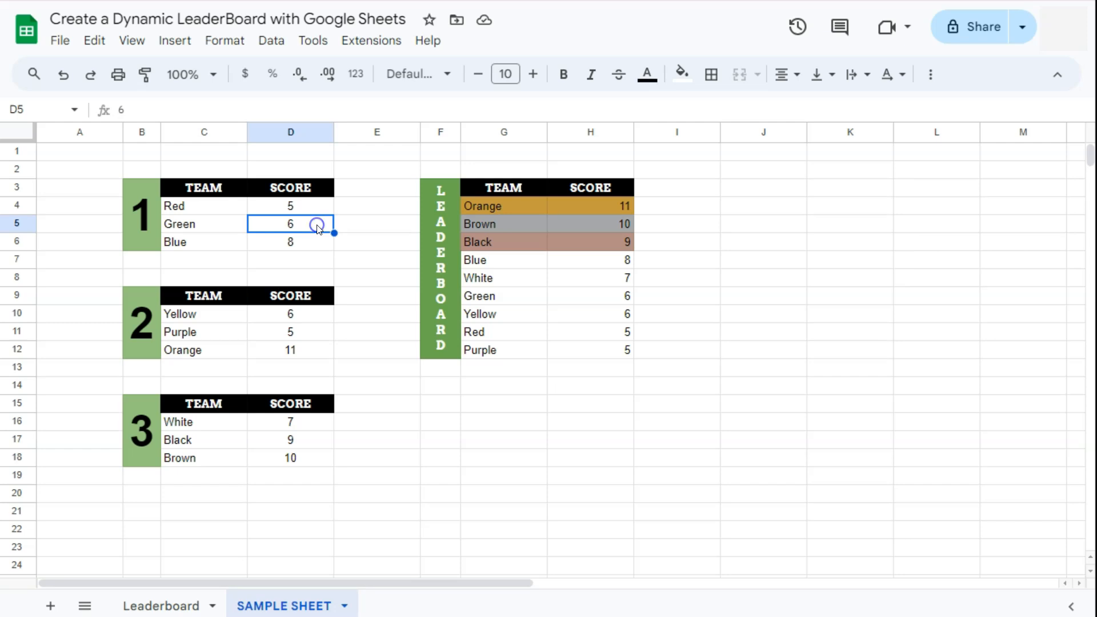
Step: Enter 12 as Green's round 1 score in D5
type("12")
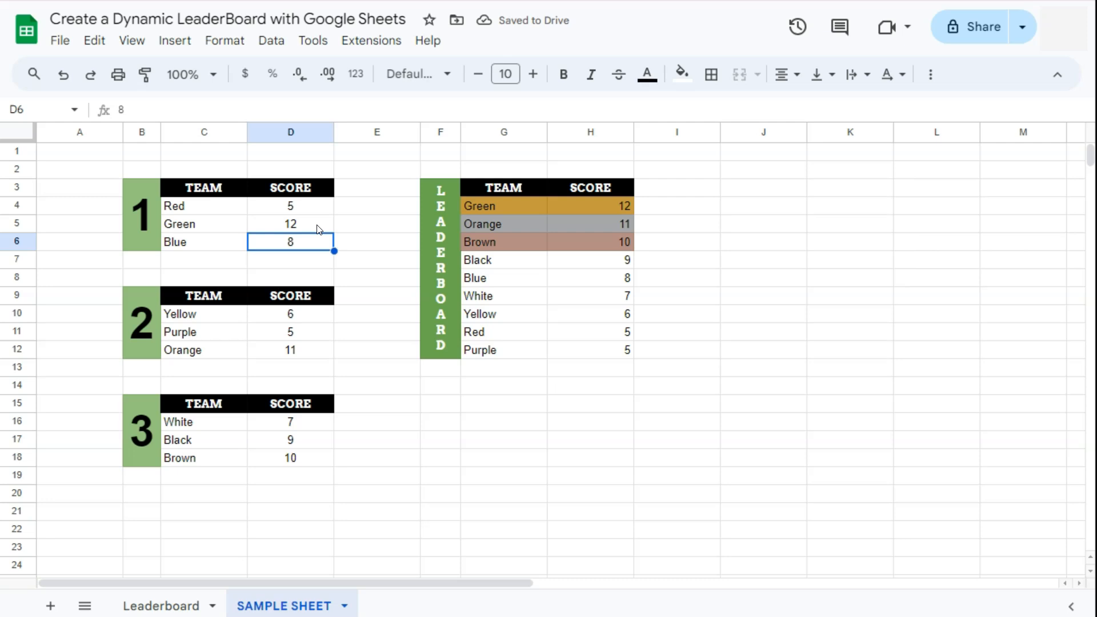